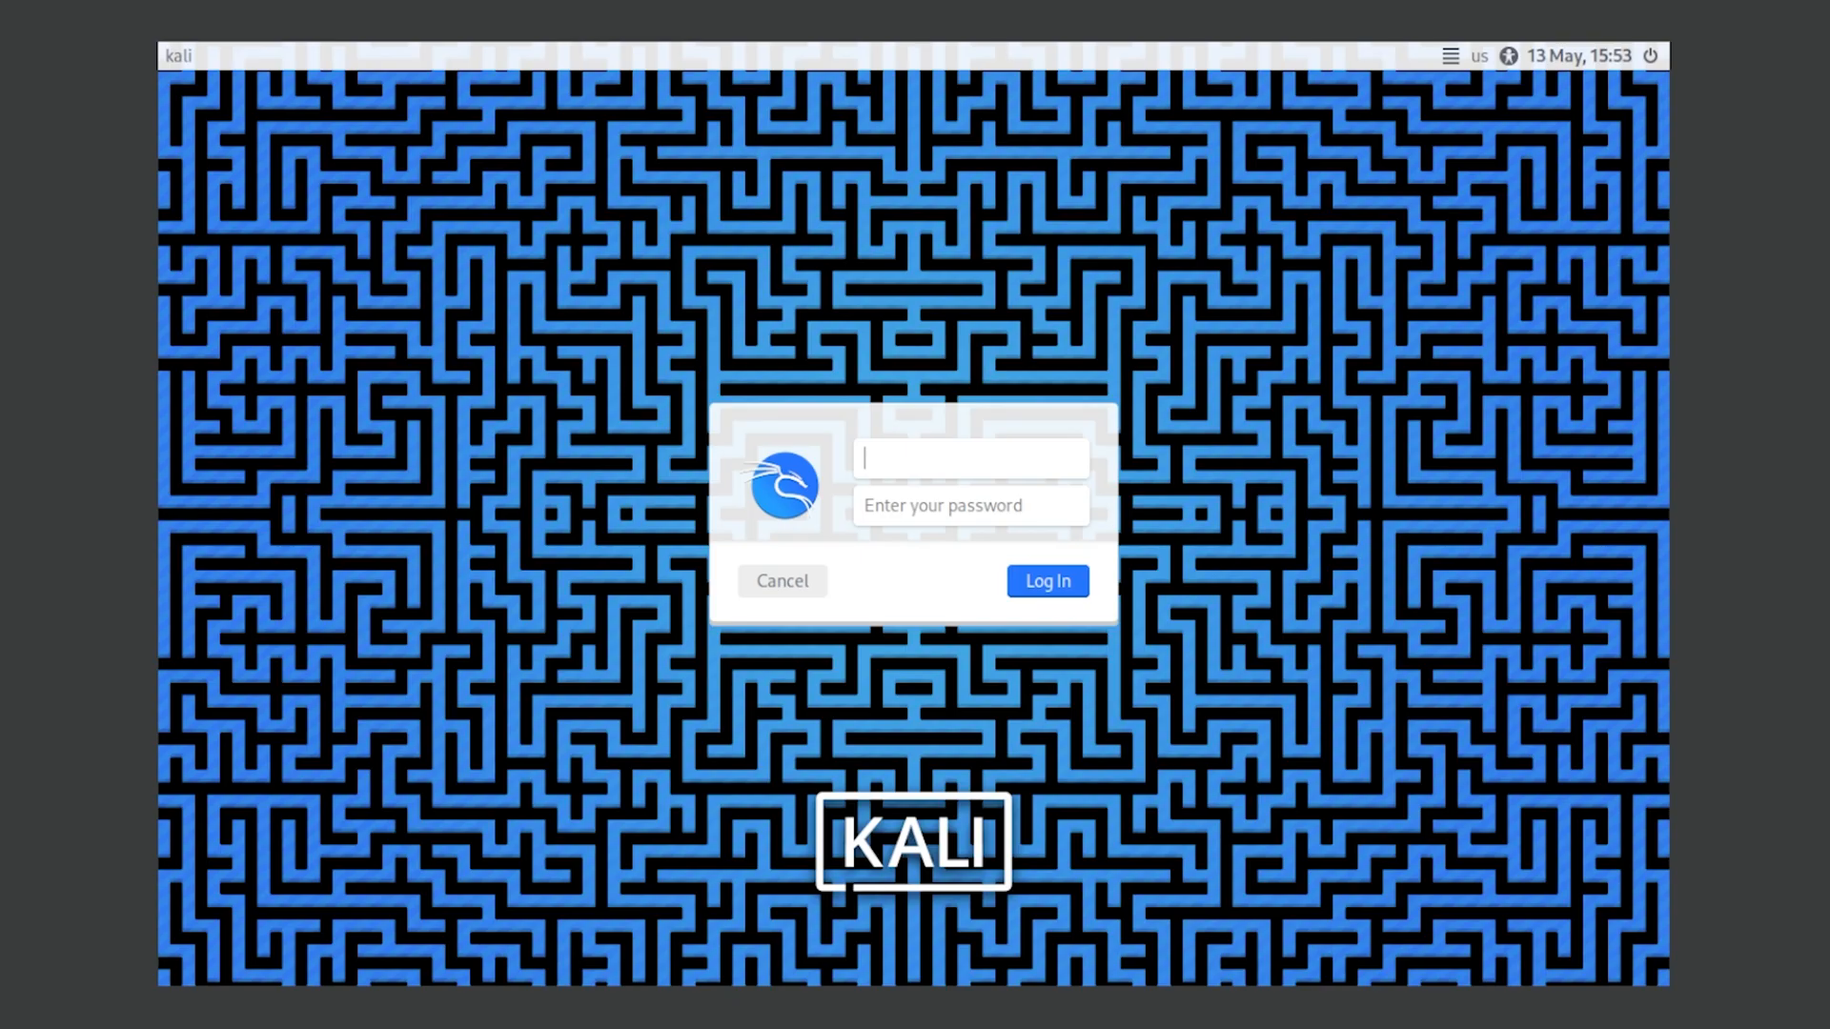
pyautogui.moveTo(812, 528)
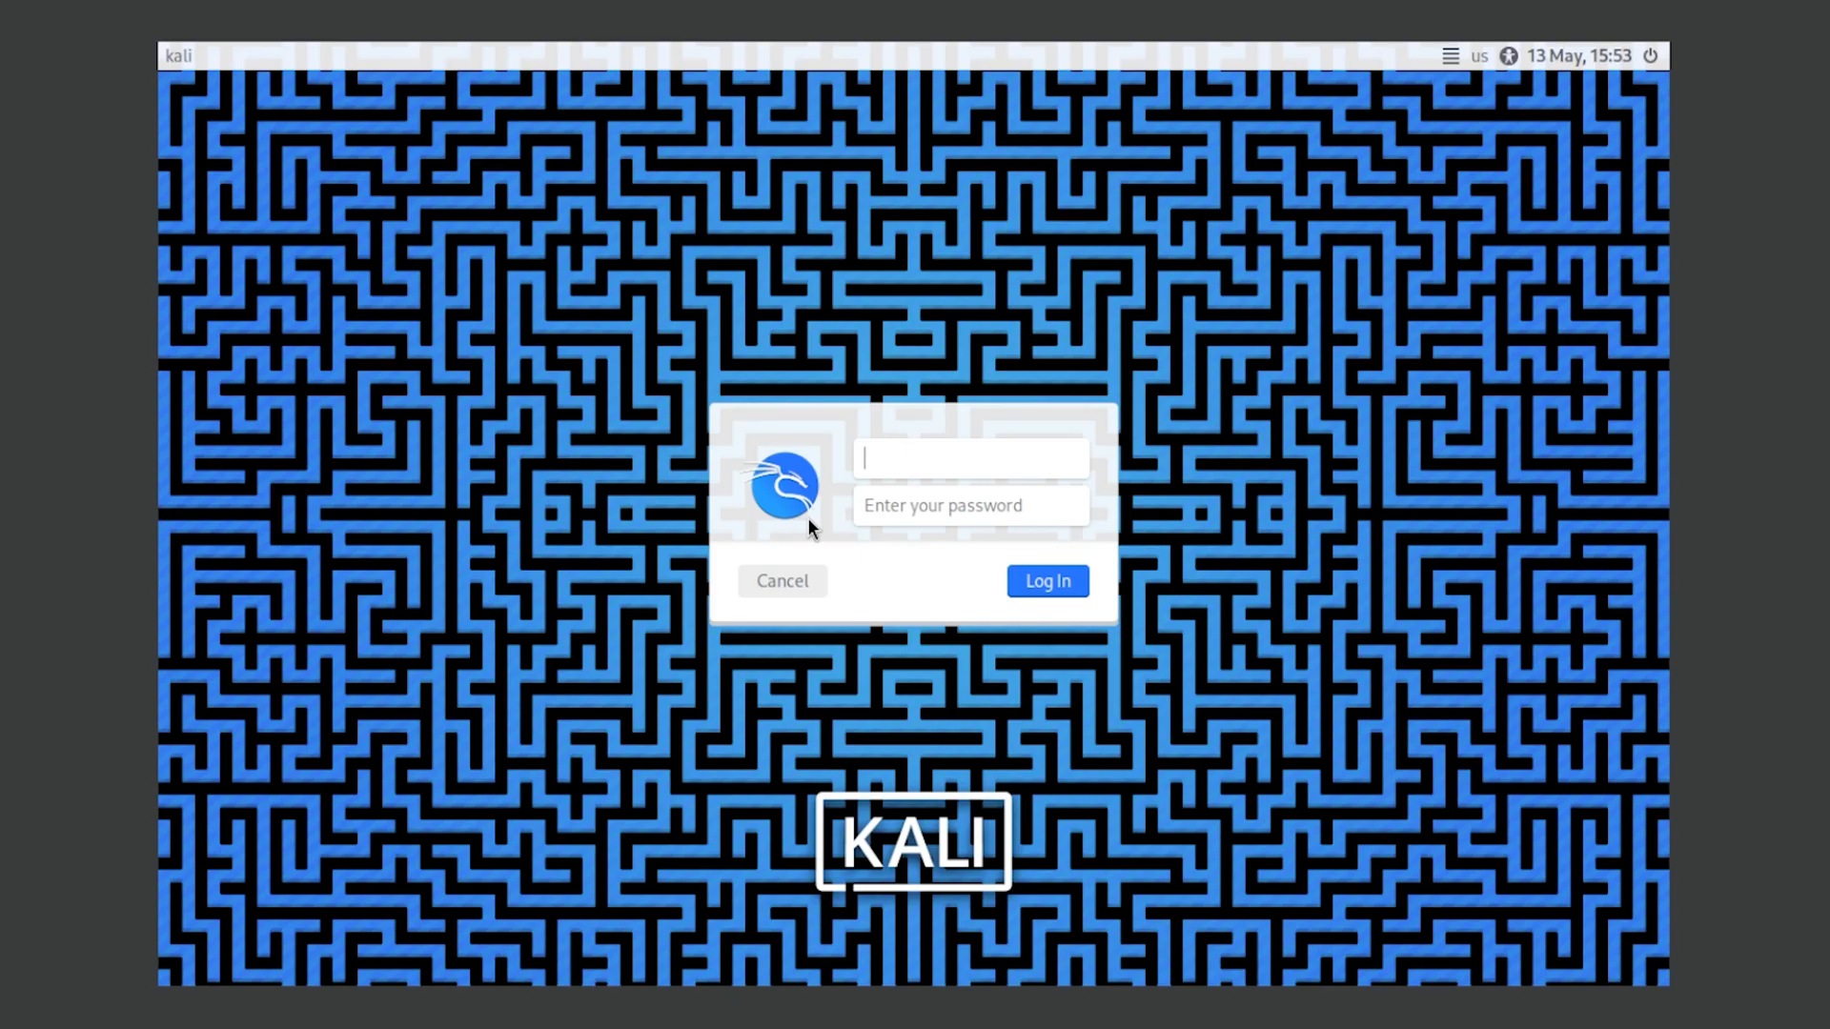
pyautogui.moveTo(490, 606)
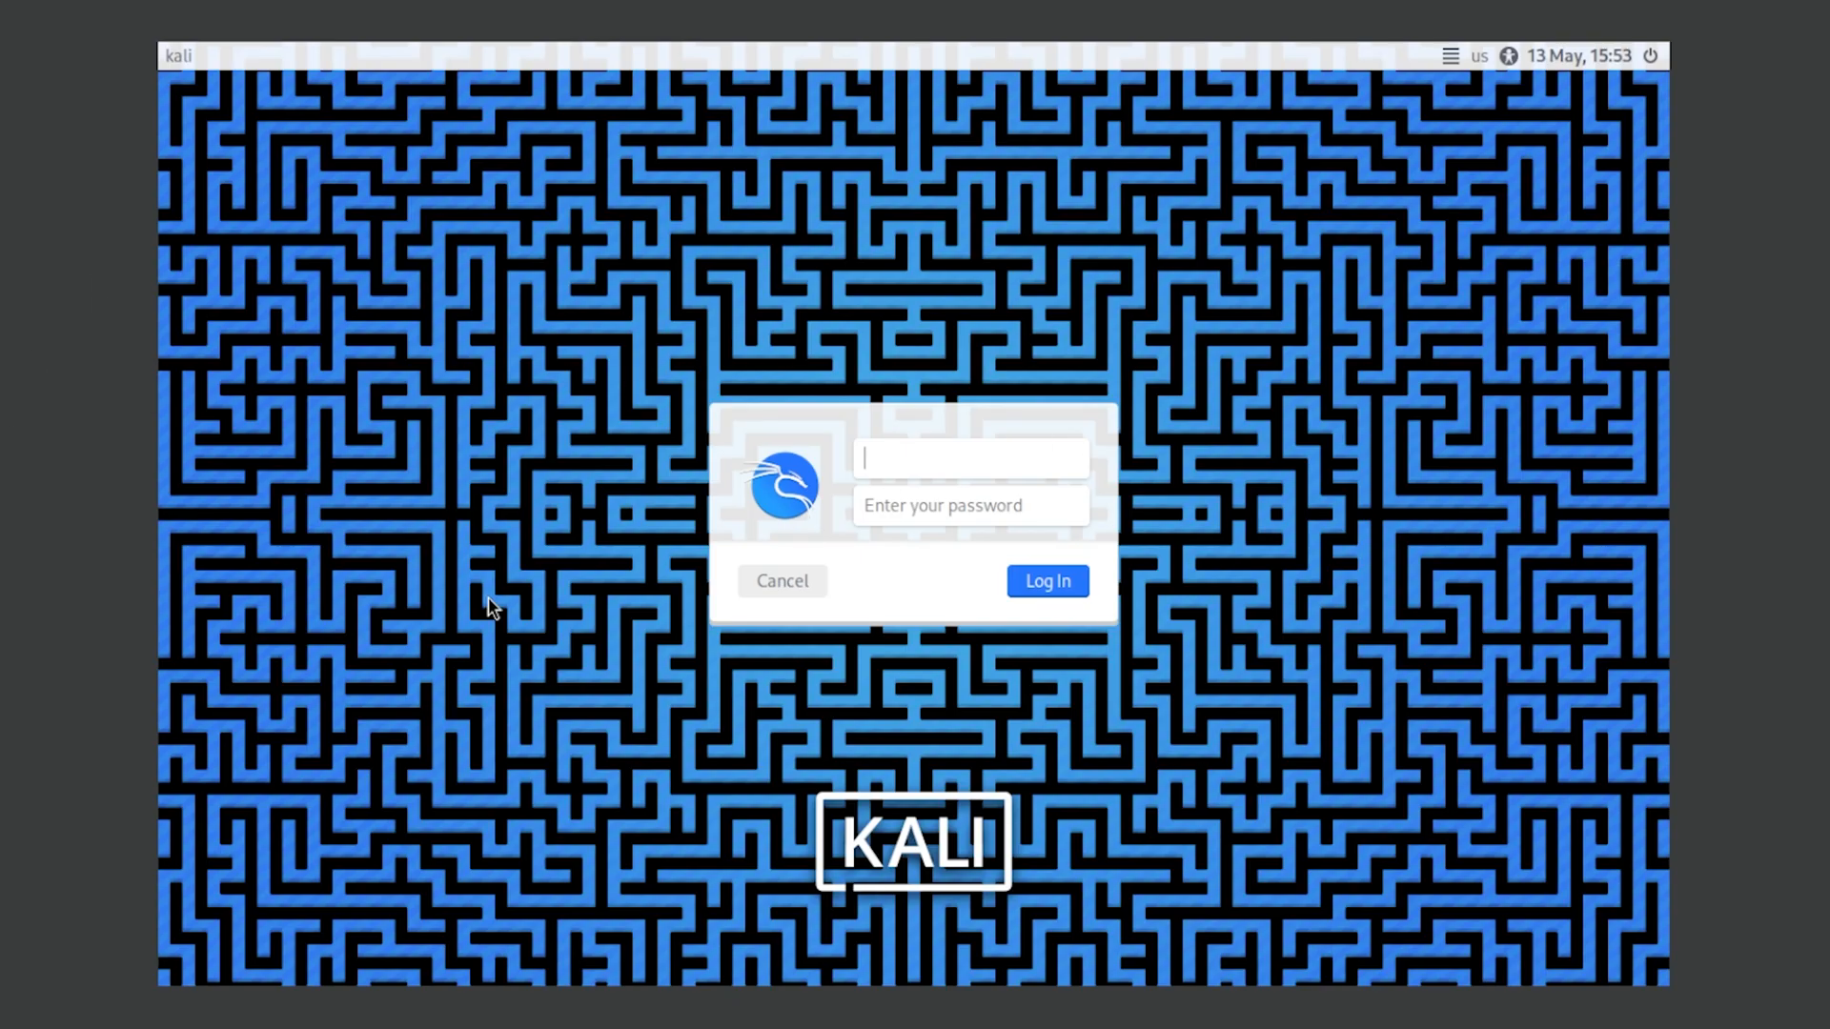
pyautogui.moveTo(730, 271)
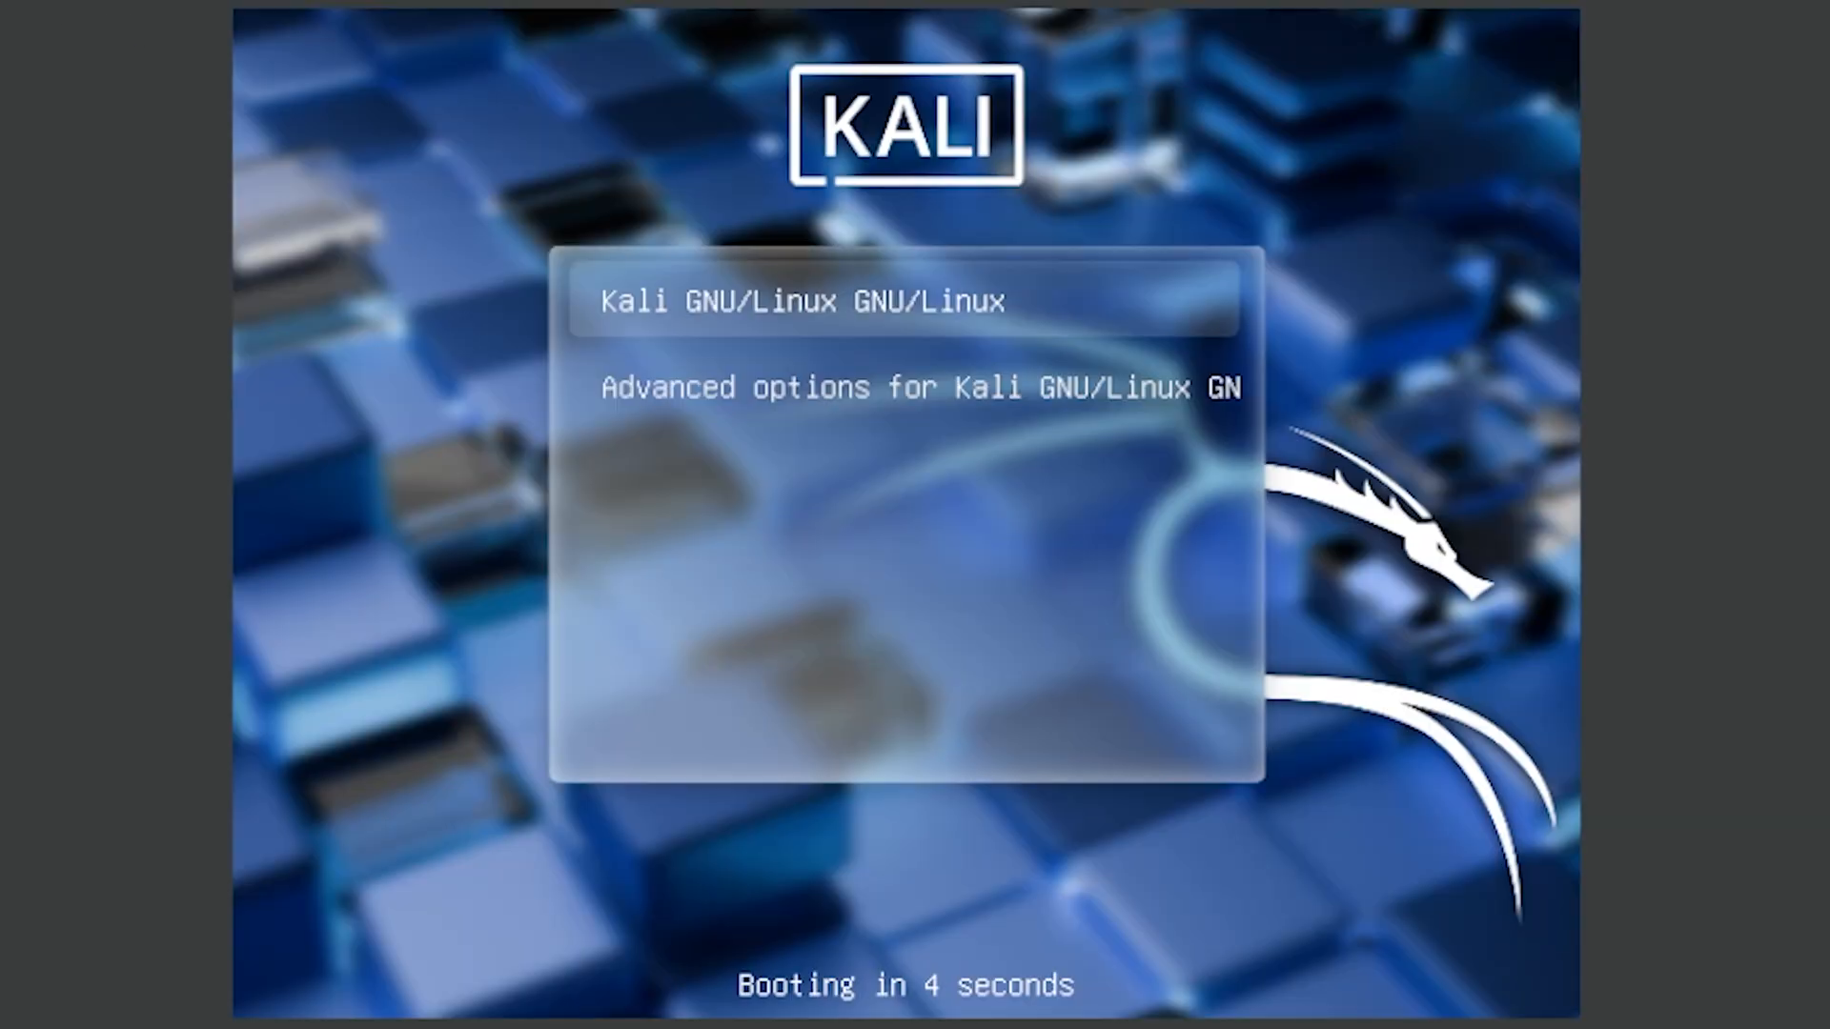
# - Bring up the first Kali kernel entry's boot commands in the GRUB editor
pyautogui.press('Down')
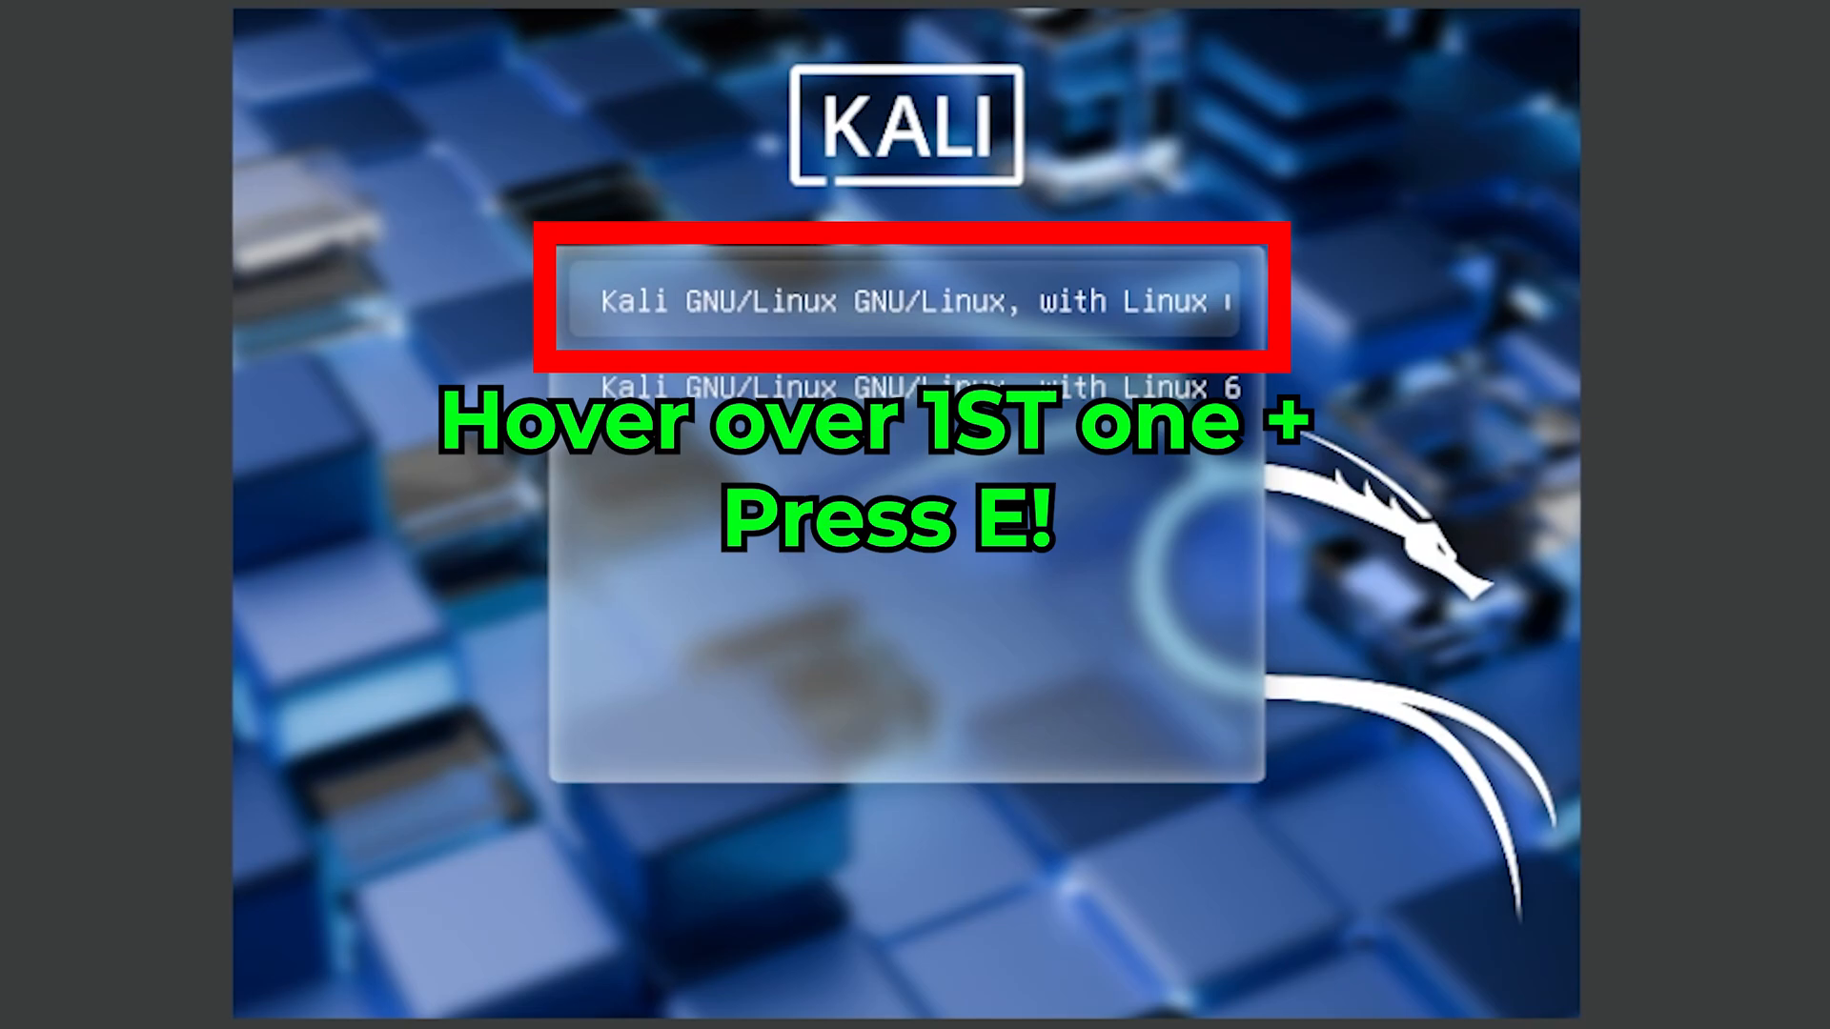
pyautogui.press('e')
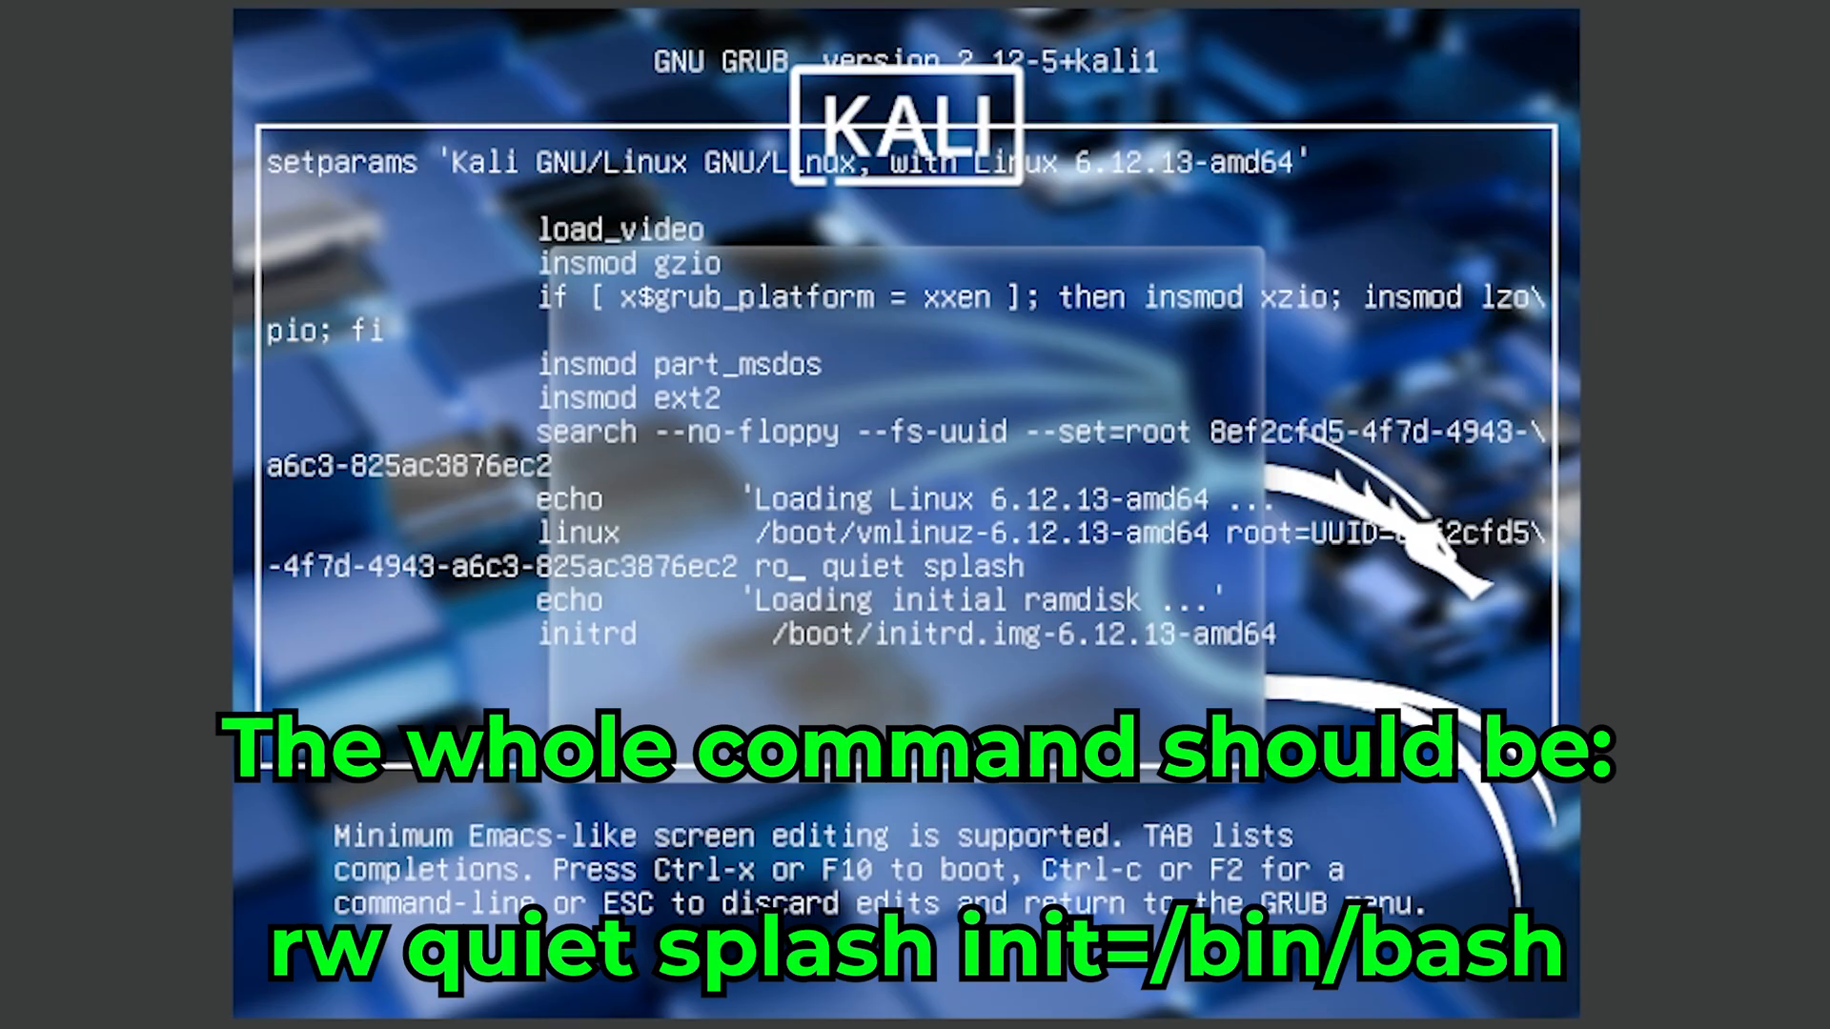
# - Change the linux line to 'rw quiet splash init=/bin/bash' and boot into the root bash shell
pyautogui.write('rw')
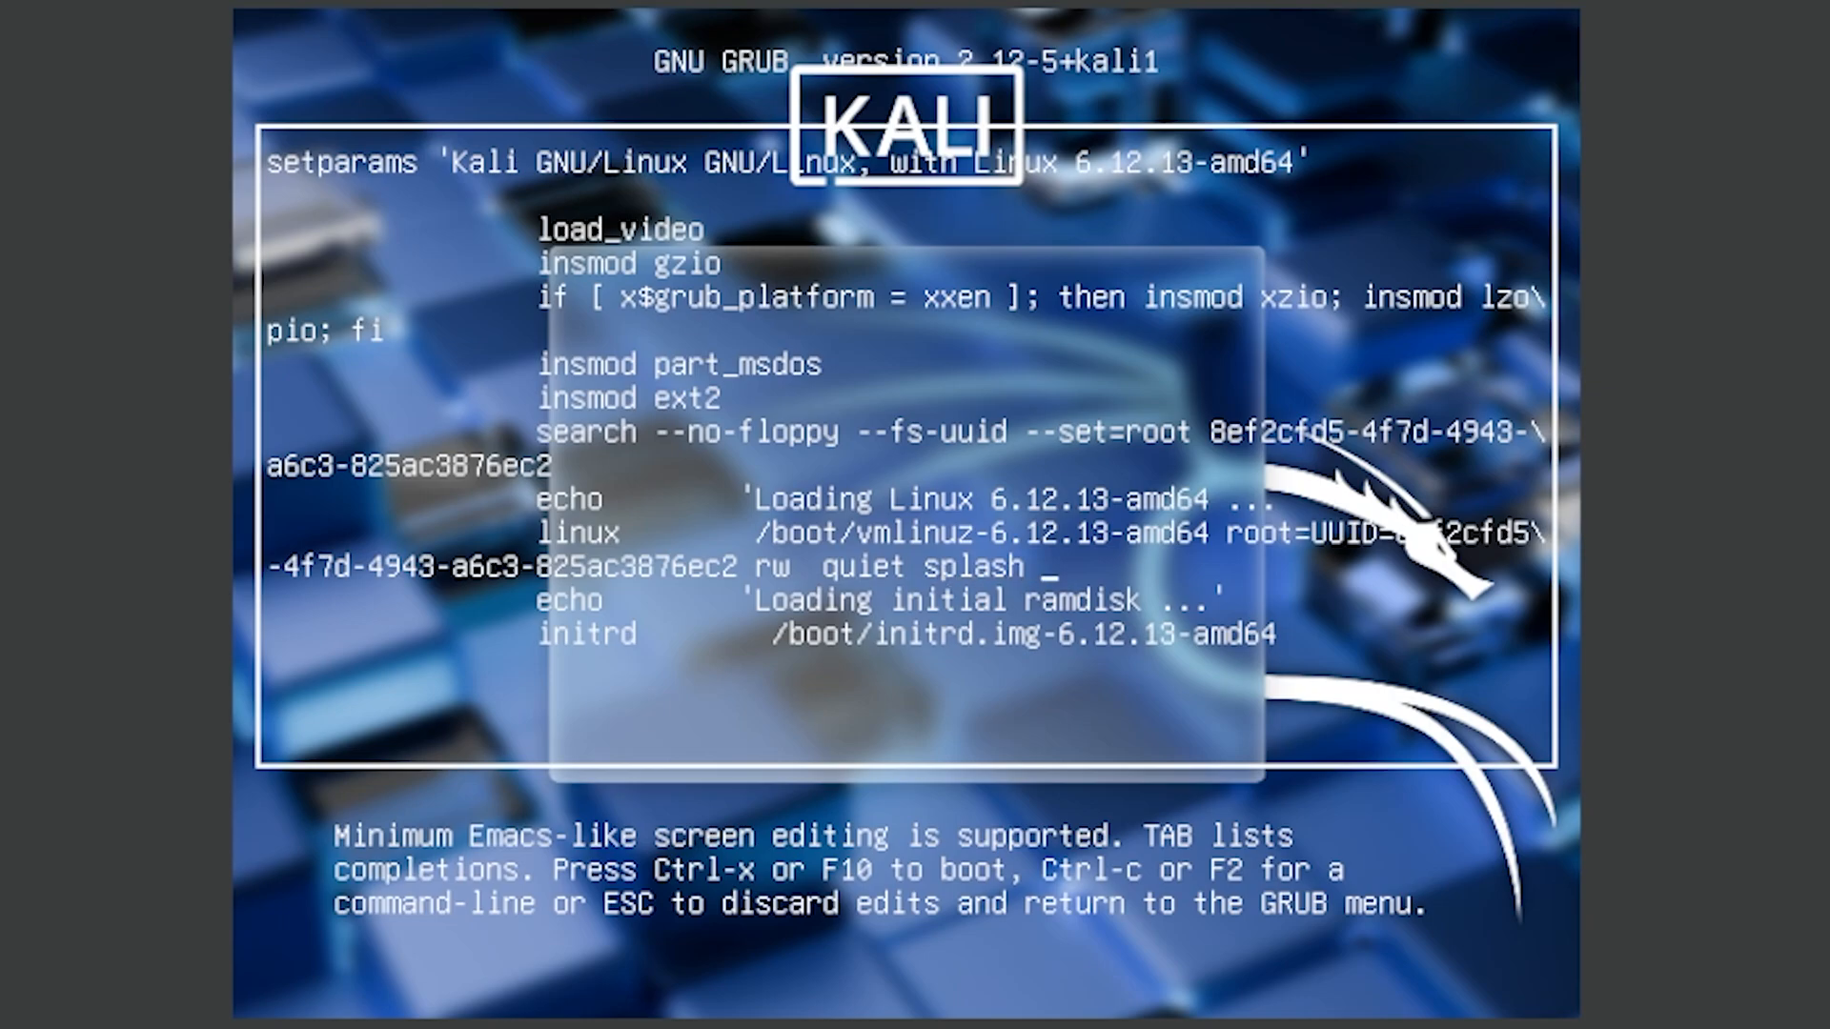
pyautogui.write('init=/bin.')
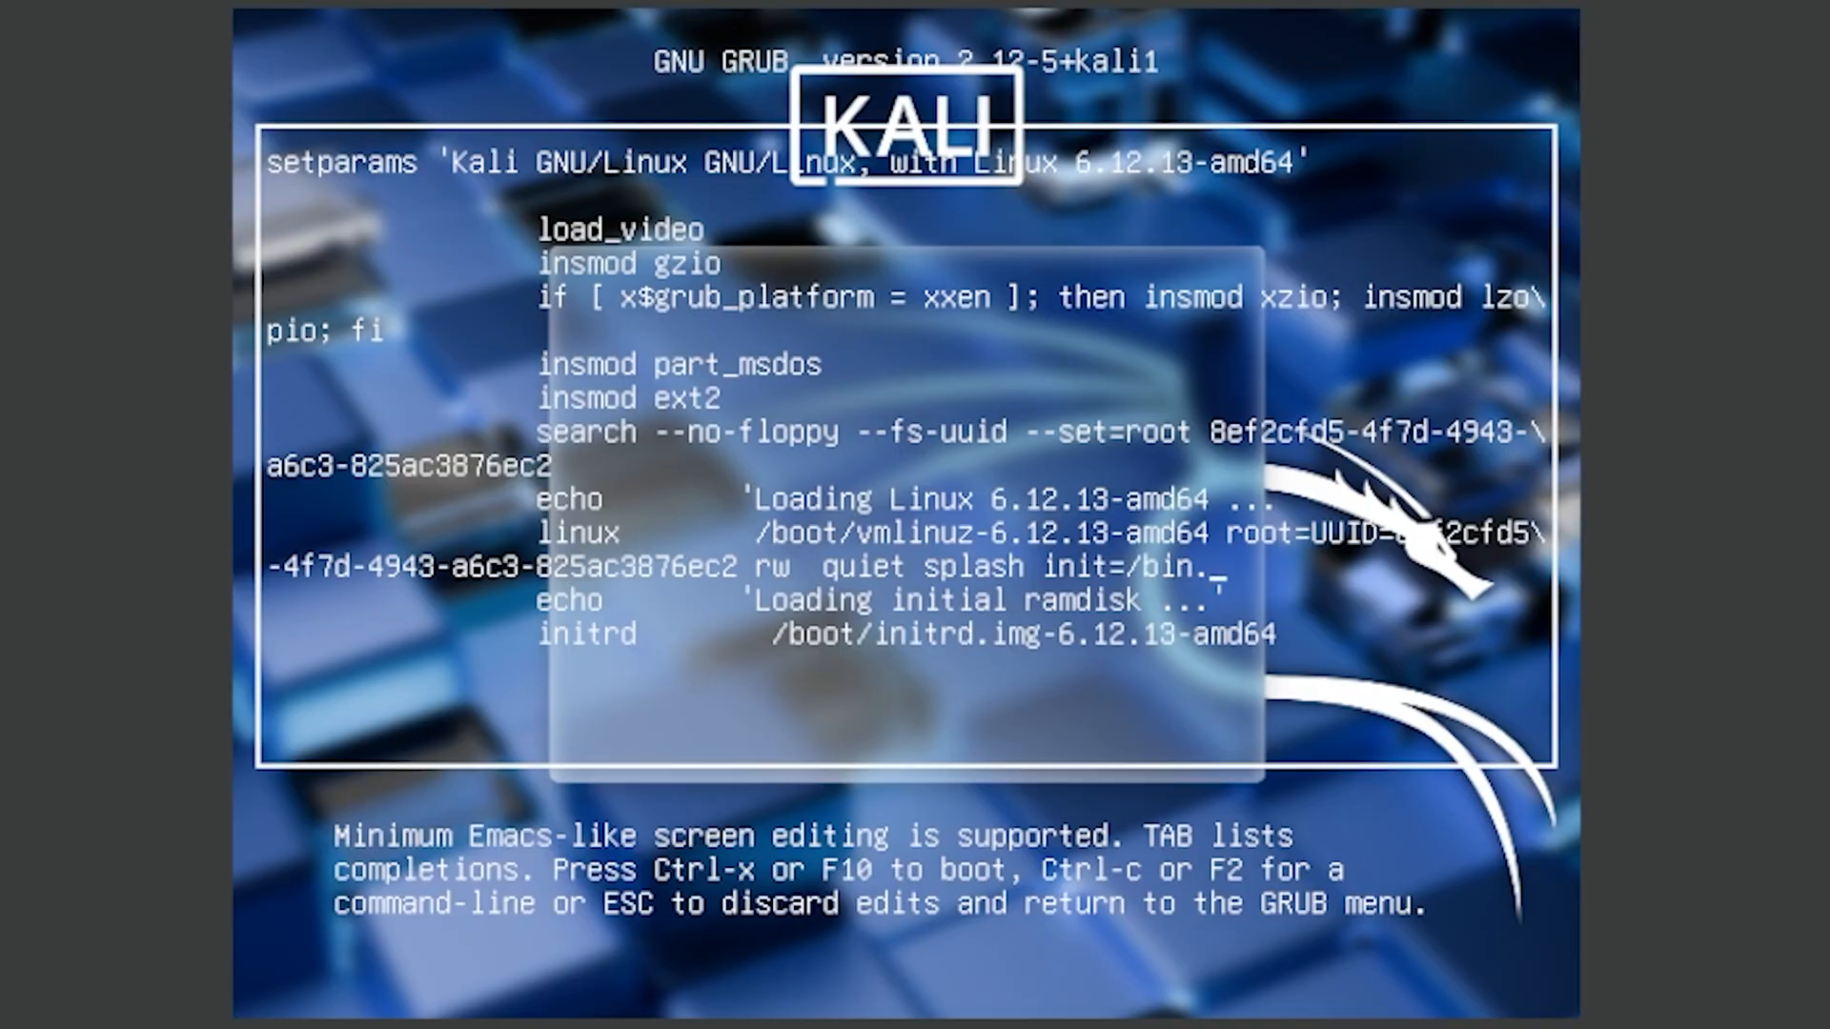
pyautogui.write('bash')
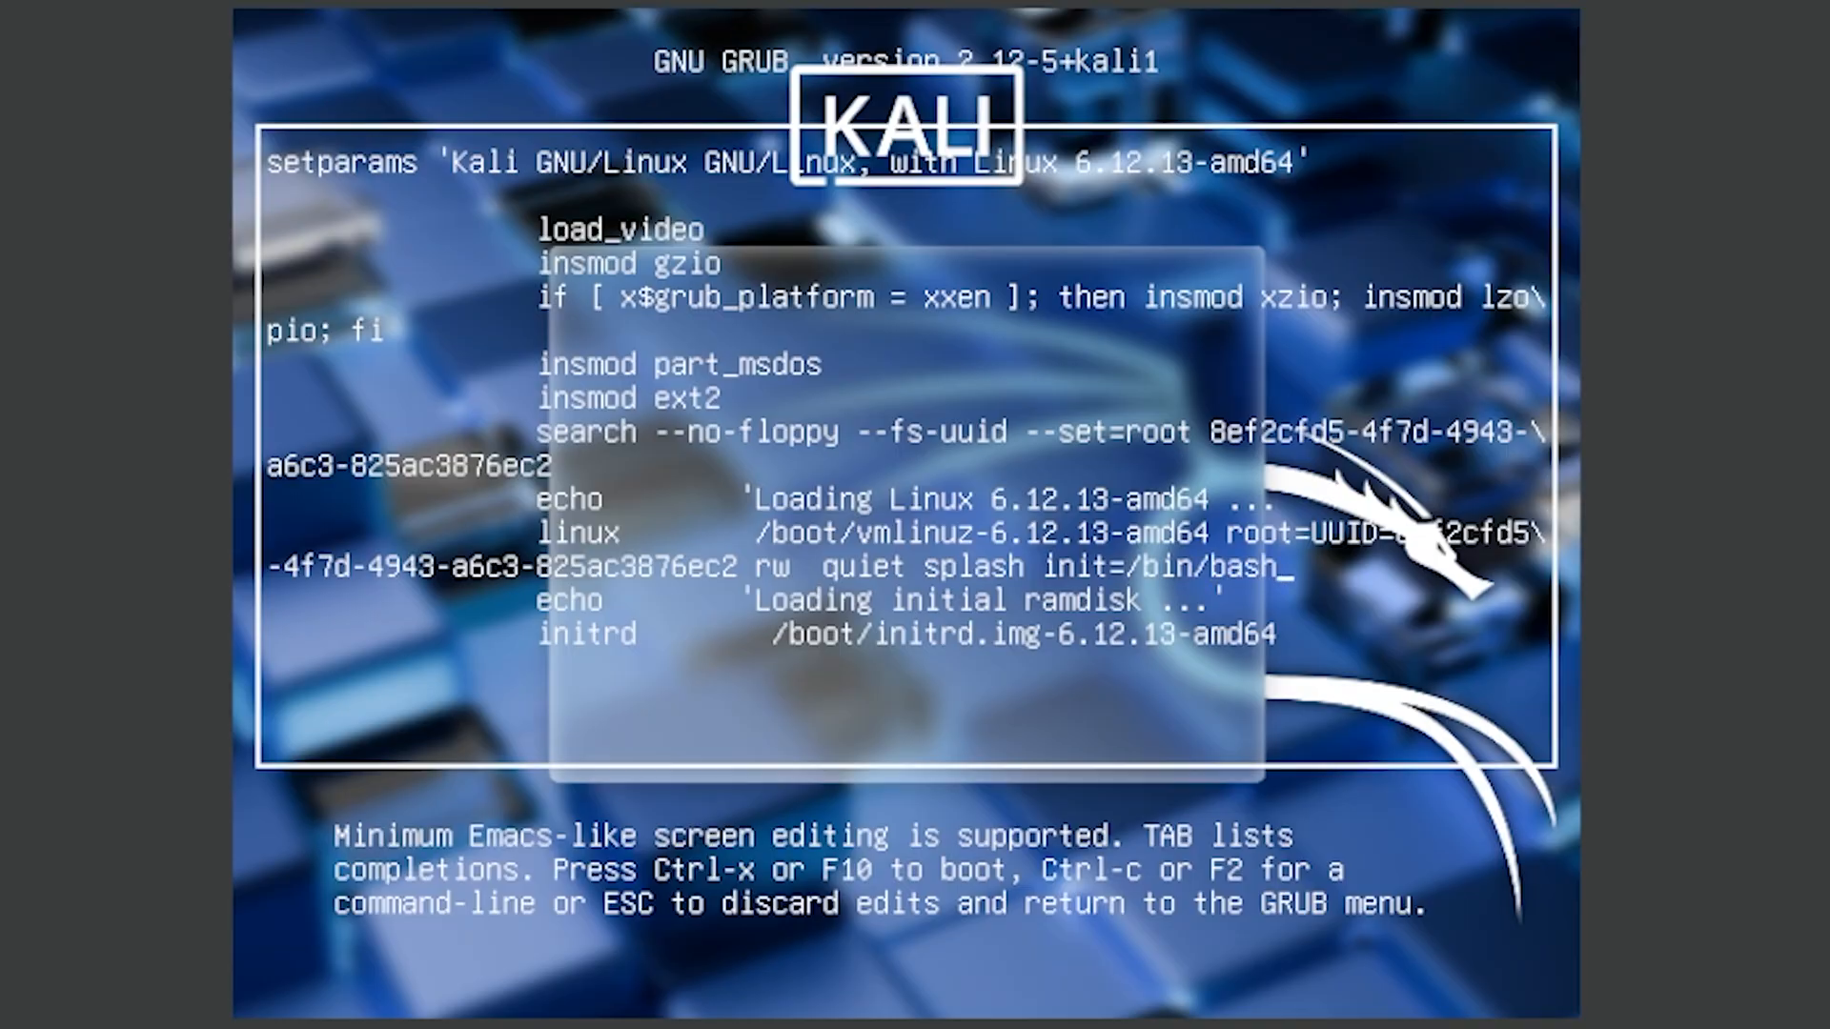
pyautogui.press('ctrl+x')
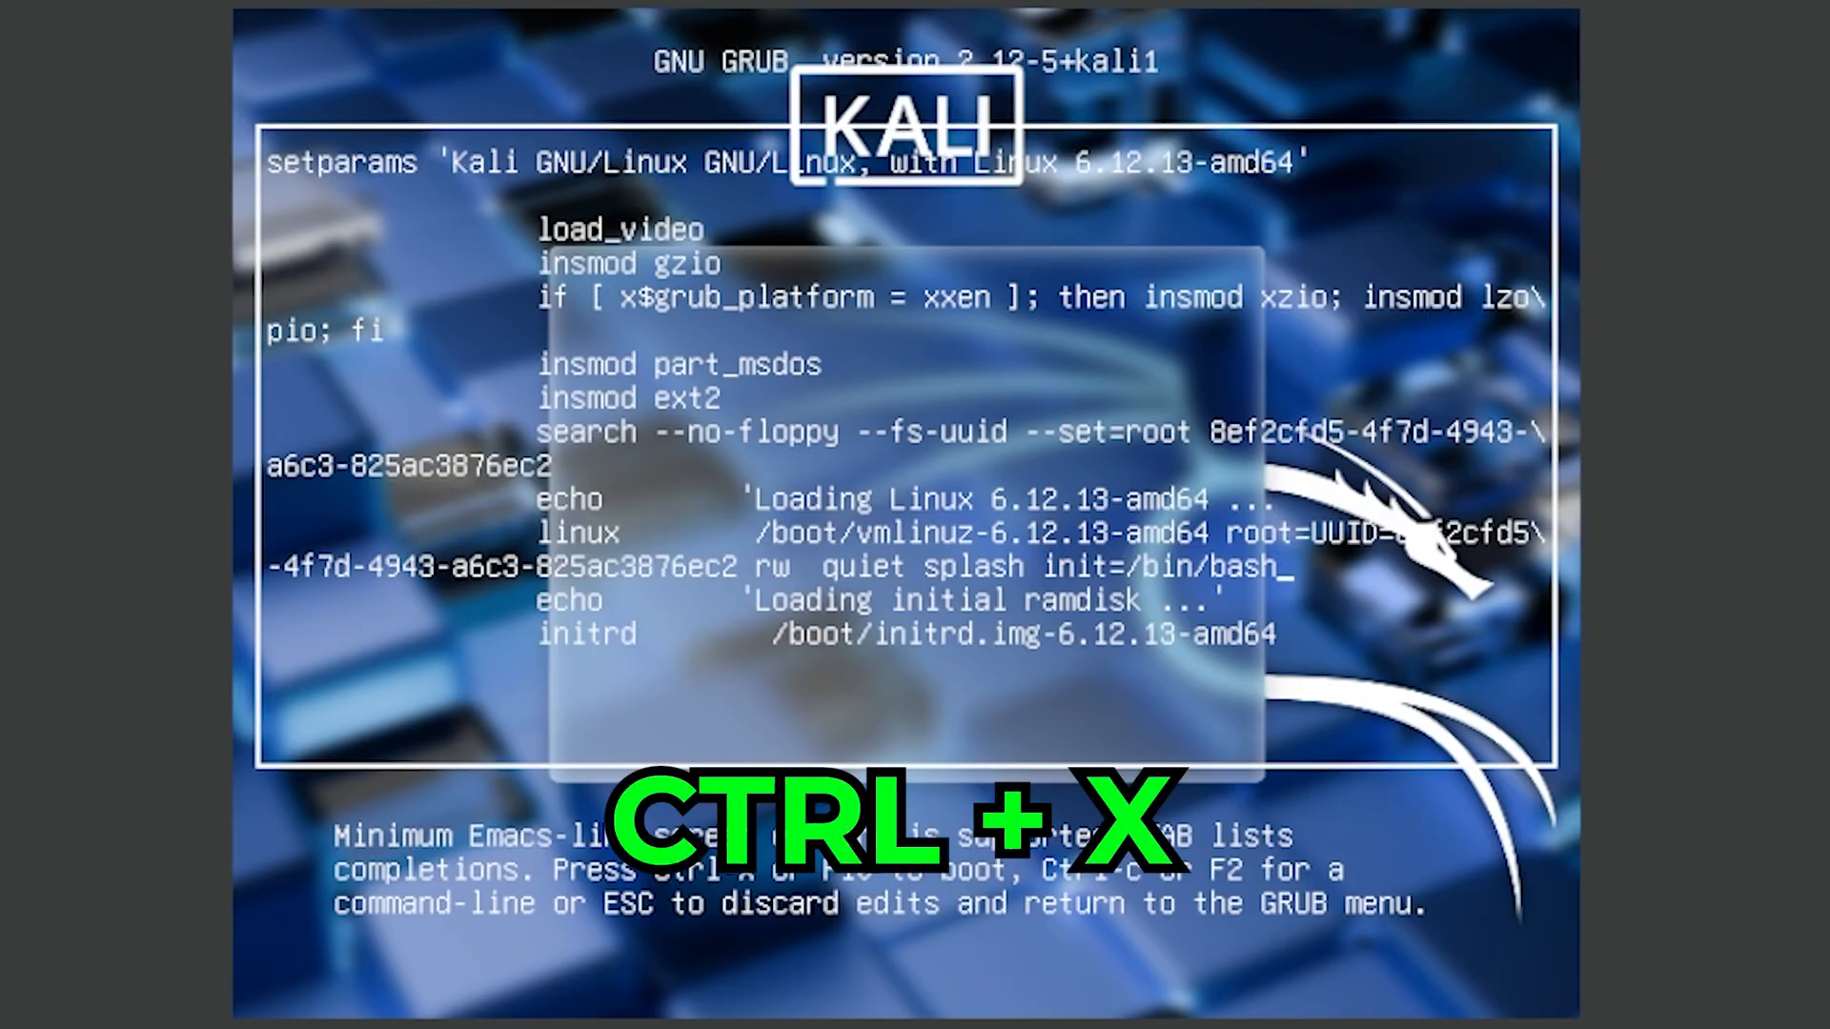
pyautogui.press('ctrl+x')
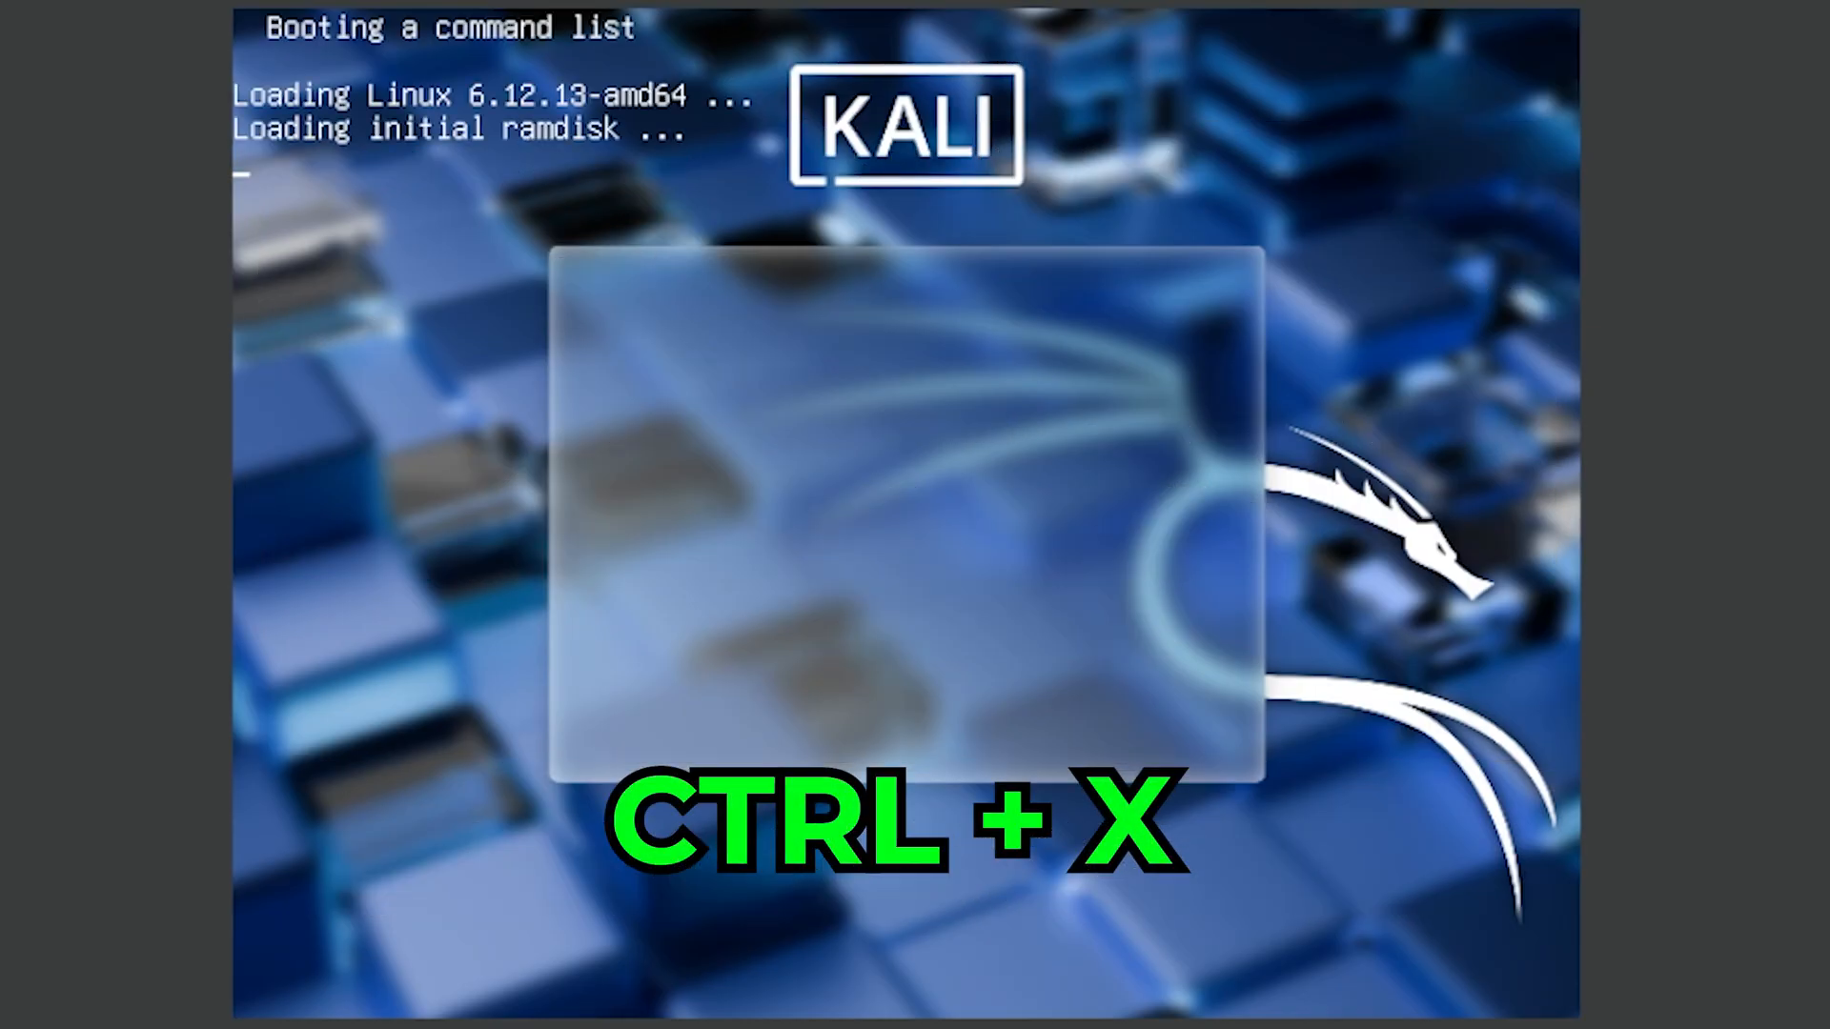
pyautogui.press('ctrl+x')
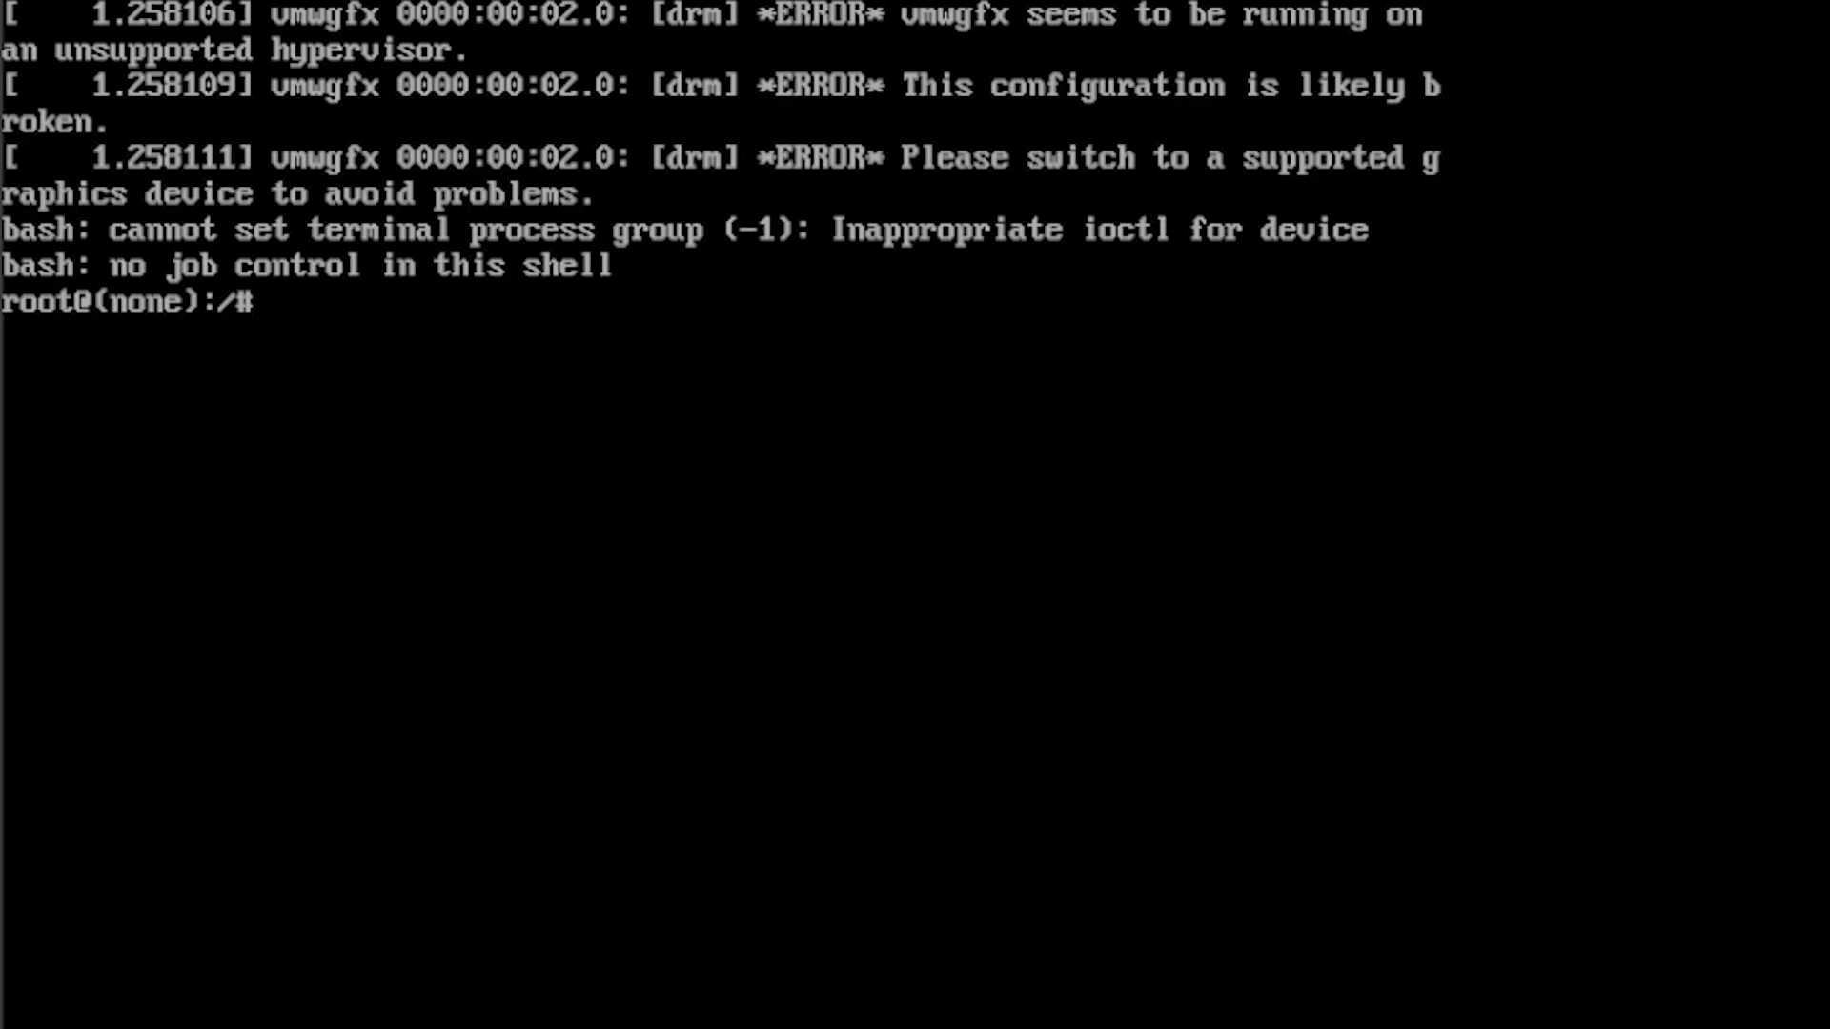
# - Review /etc/shadow, reset the kali user's password with passwd kali, and reboot to the login screen
pyautogui.write('cat')
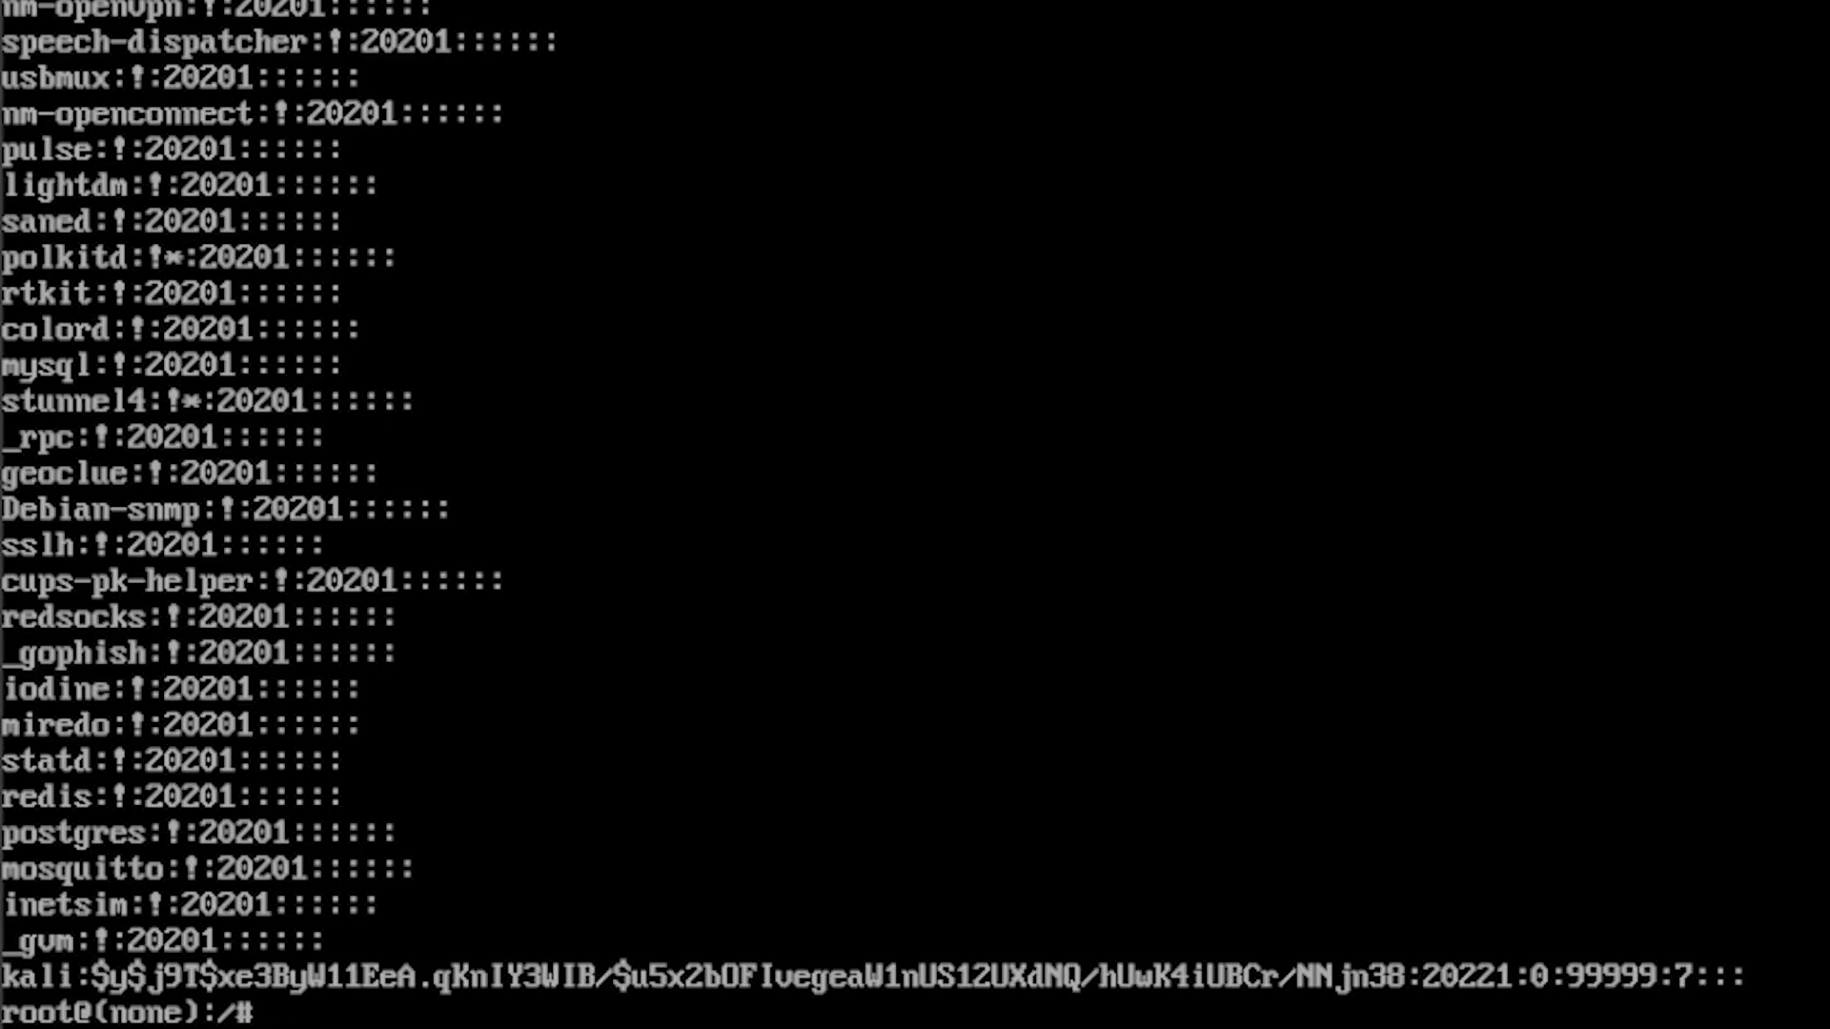
pyautogui.write('passwd kali')
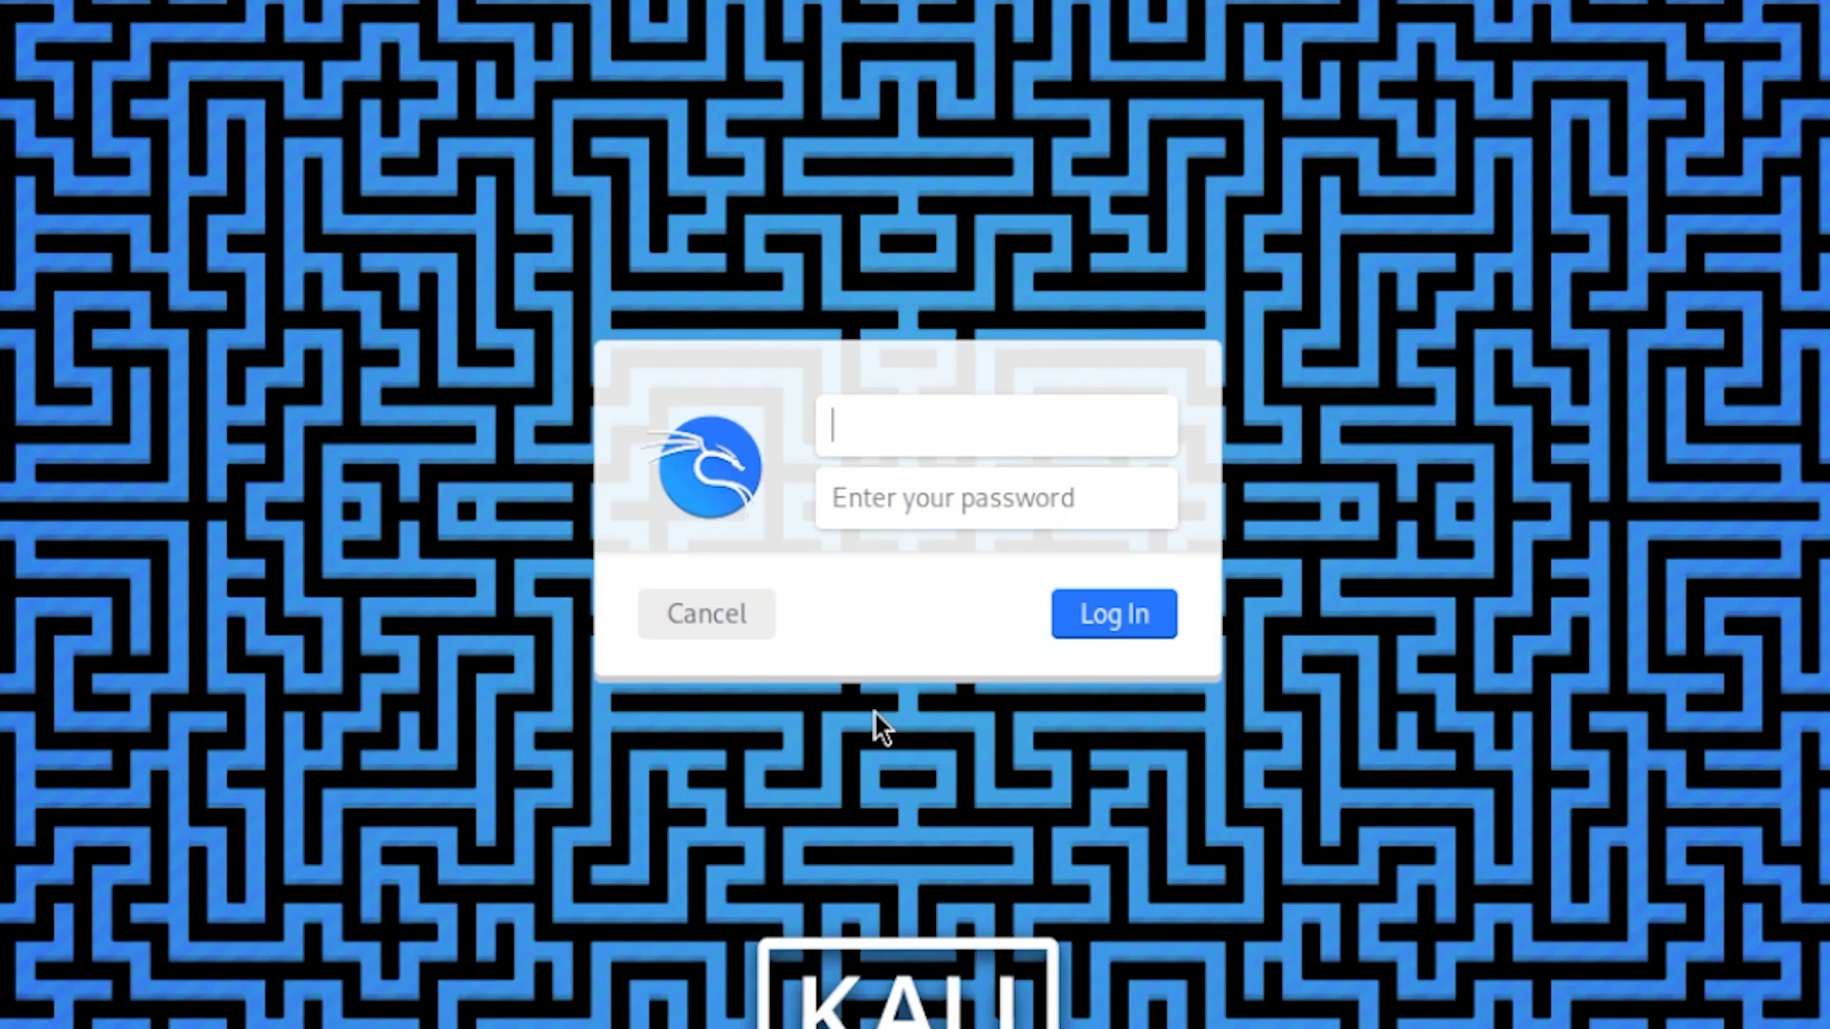
pyautogui.moveTo(928, 419)
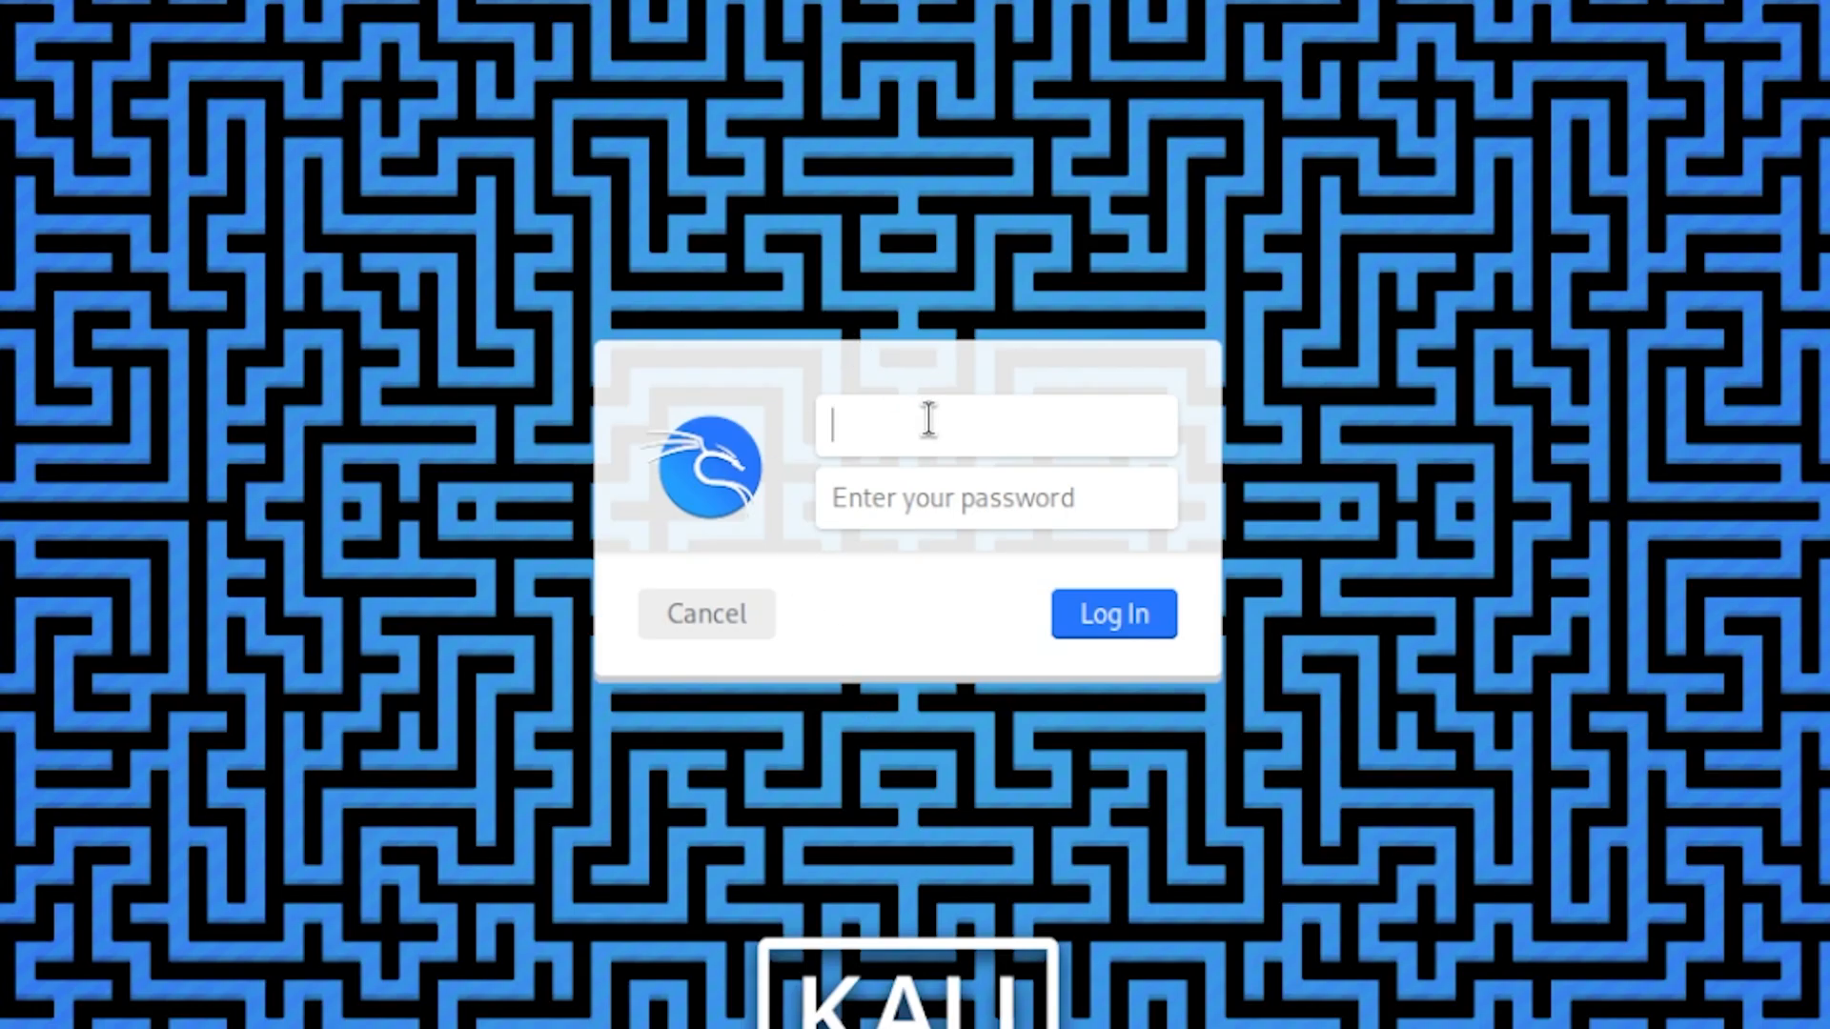
# - Sign in as kali with the new password, confirm with whoami in a terminal, and close it
pyautogui.write('kali')
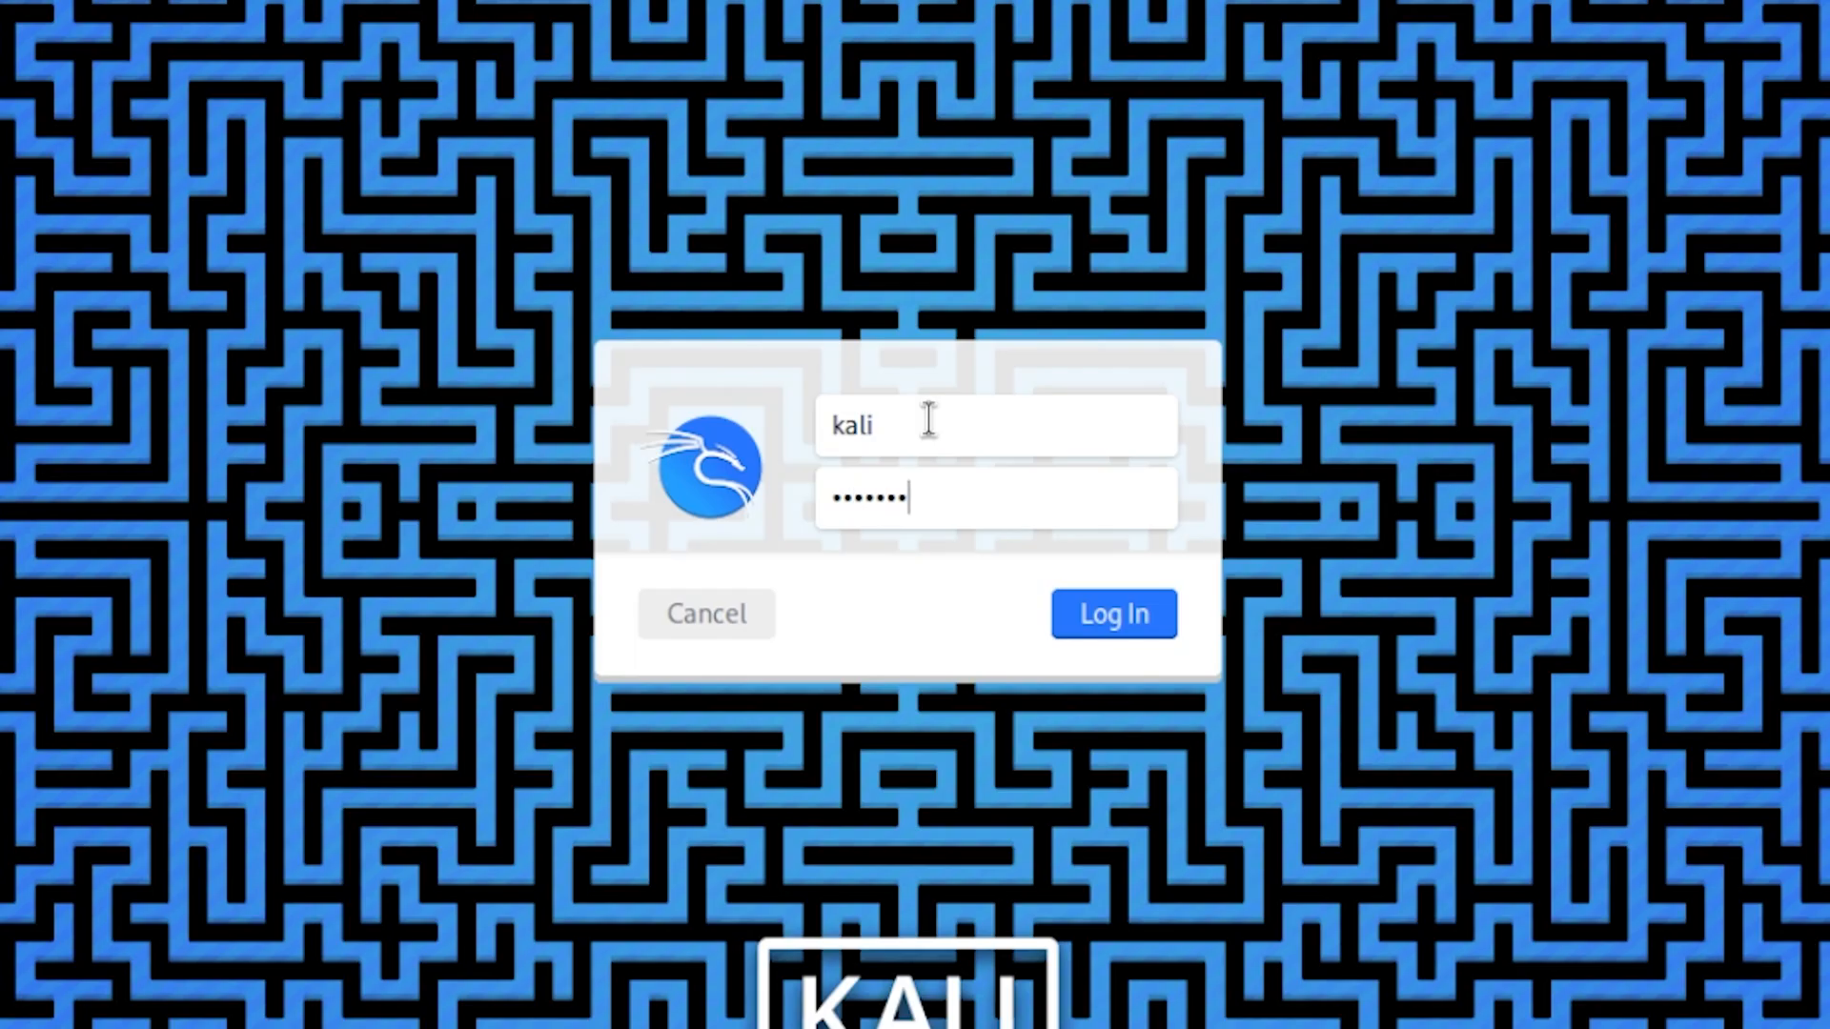
pyautogui.click(1109, 611)
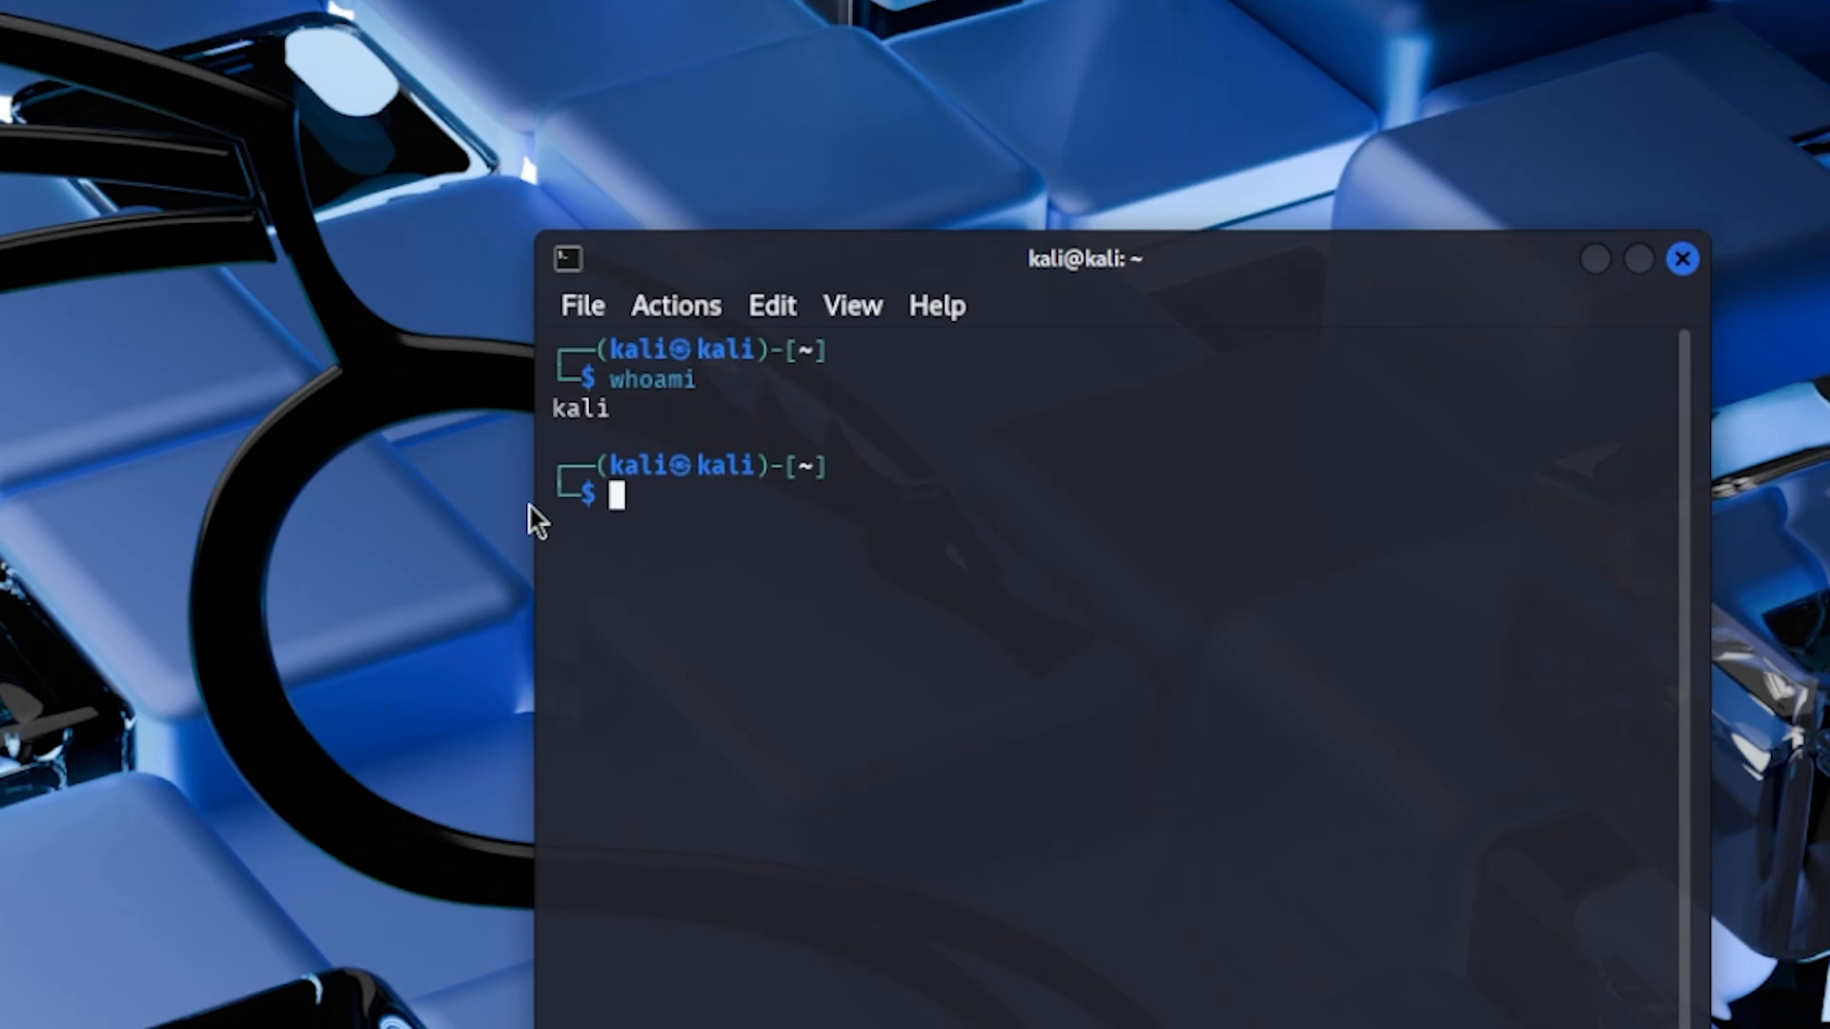
pyautogui.moveTo(1079, 257); pyautogui.dragTo(768, 265)
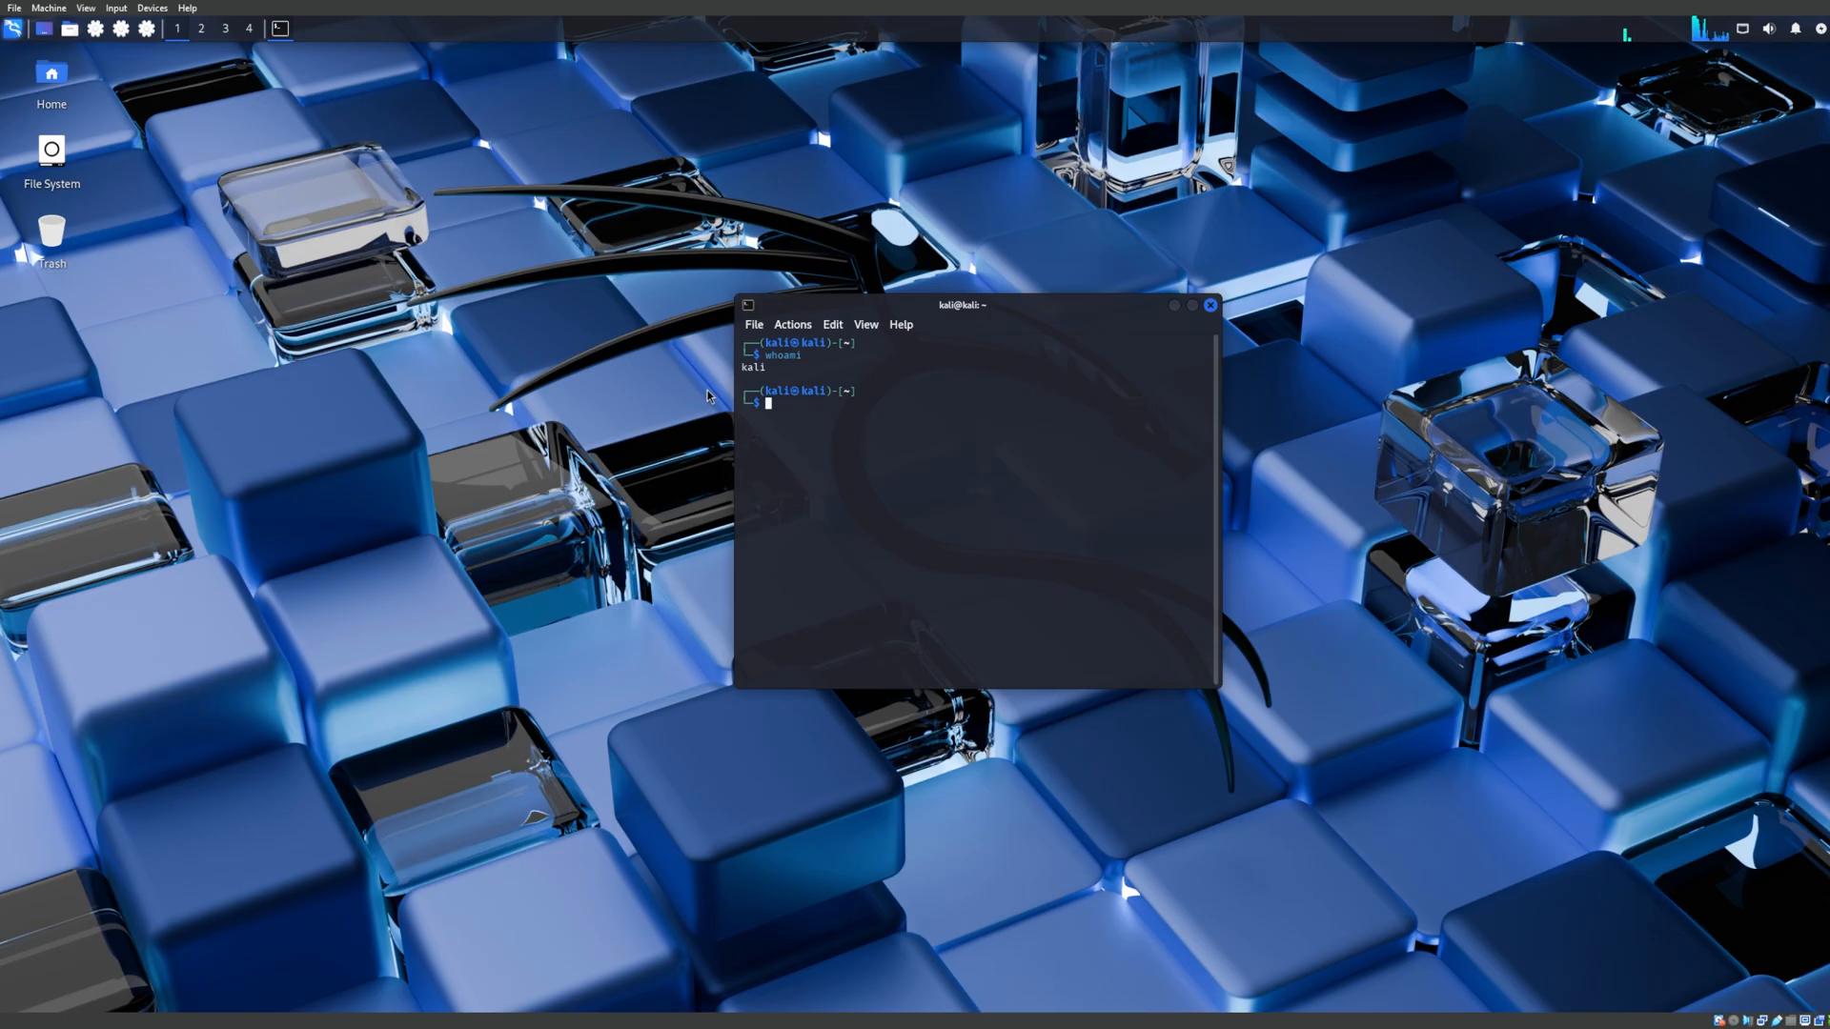
pyautogui.moveTo(936, 387)
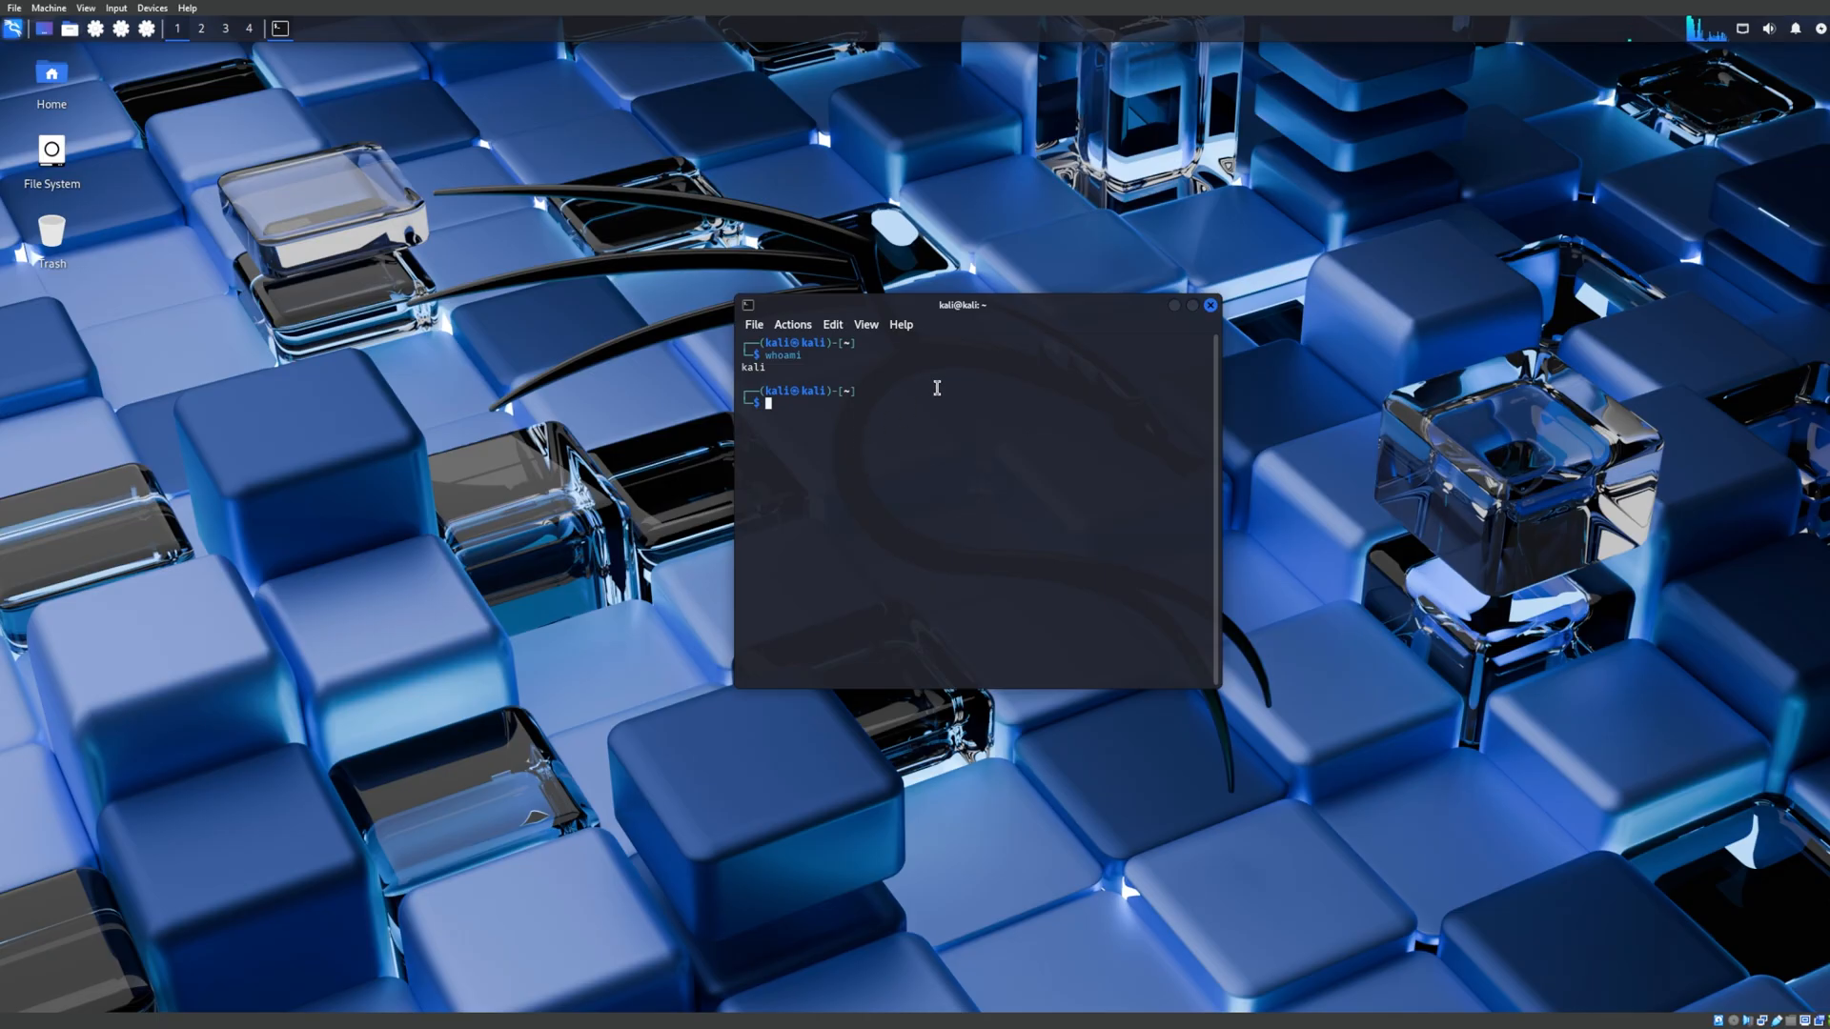
pyautogui.click(1208, 305)
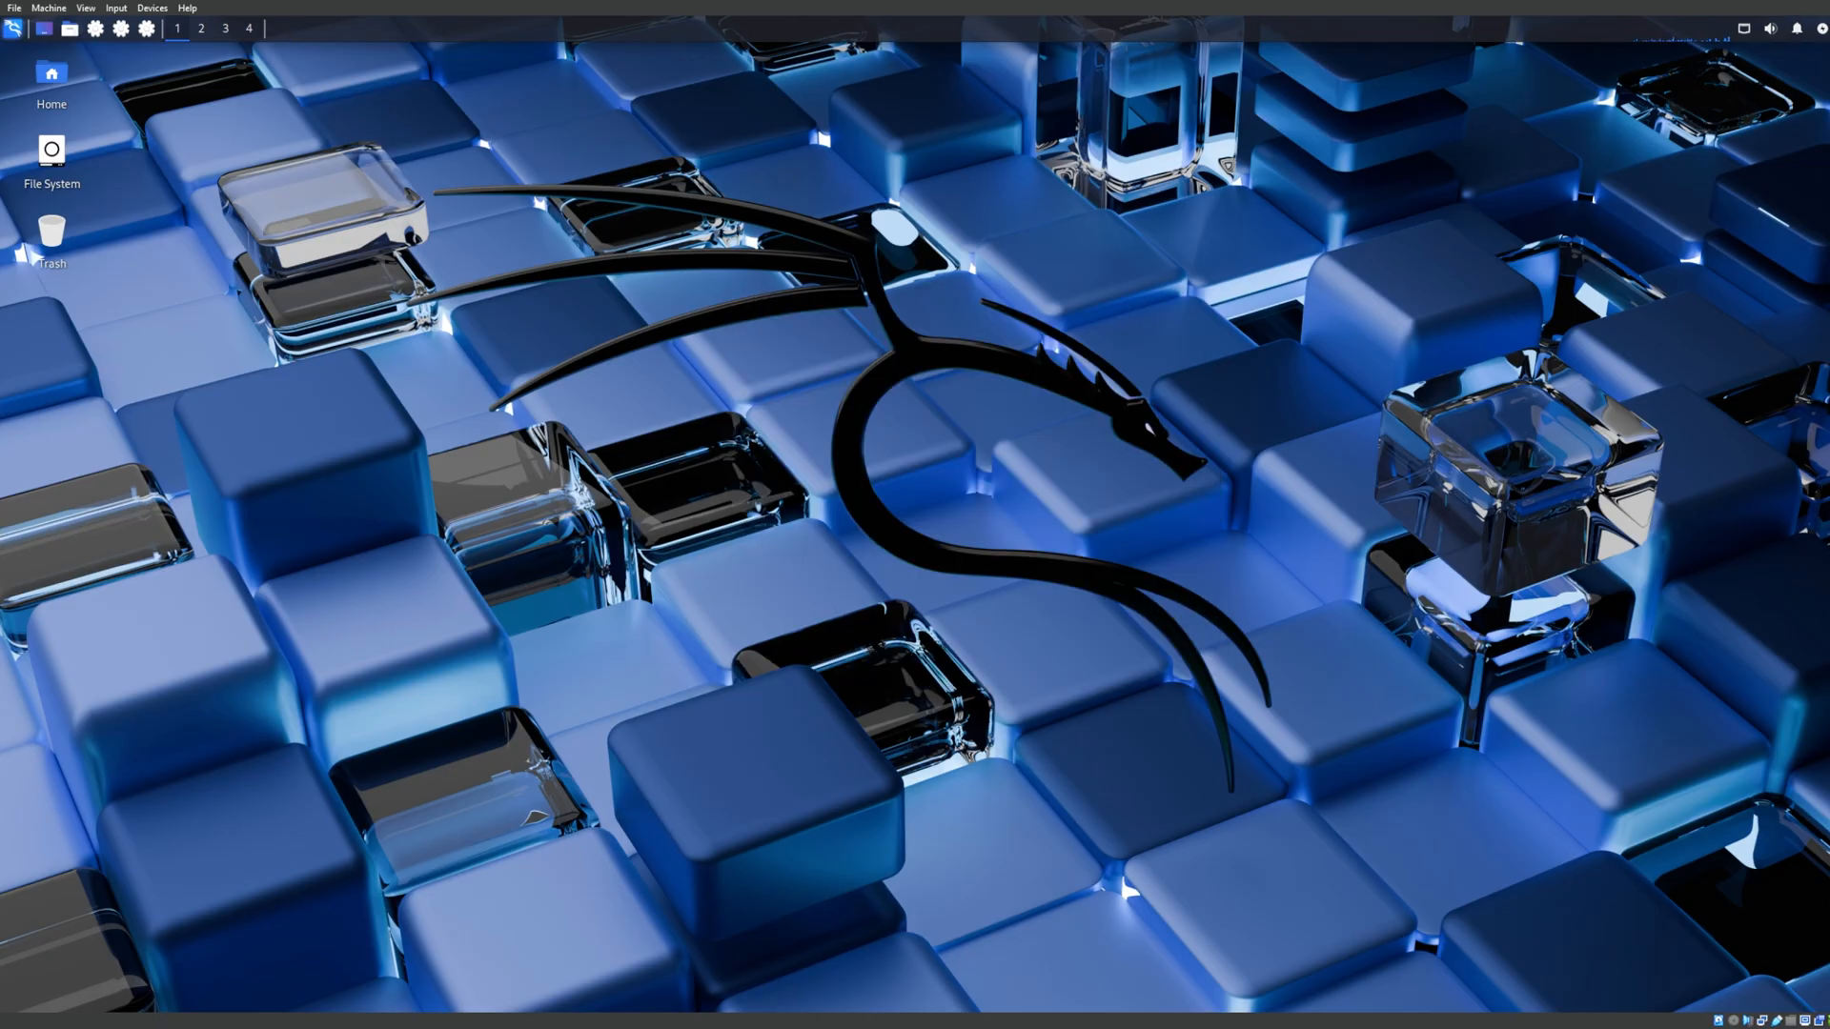